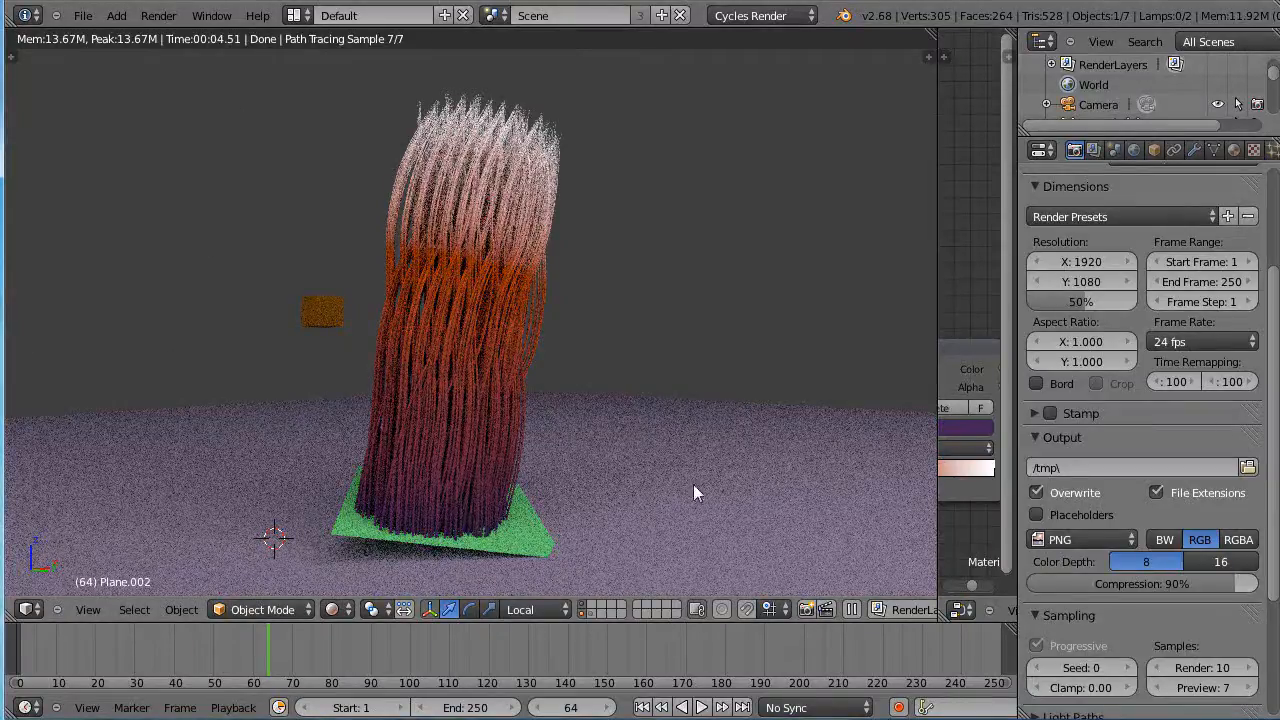
{"action": "mouse_move", "coordinate": [808, 485]}
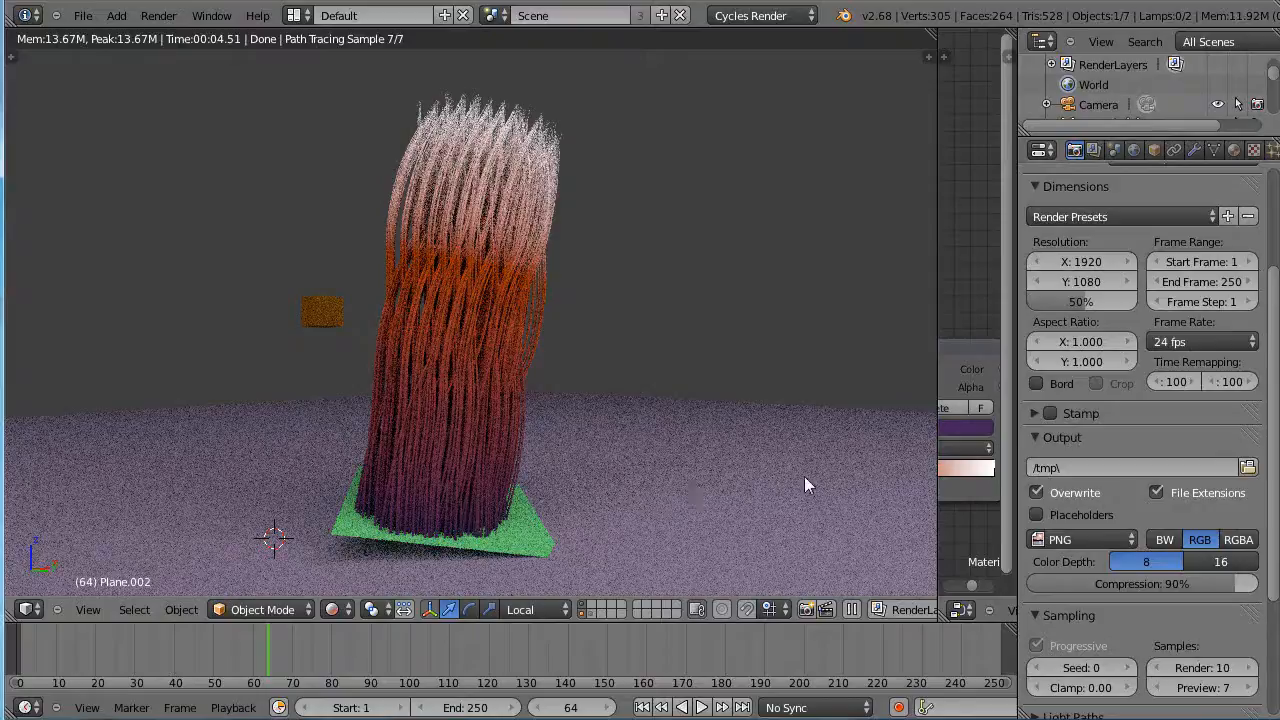
{"action": "mouse_move", "coordinate": [508, 238]}
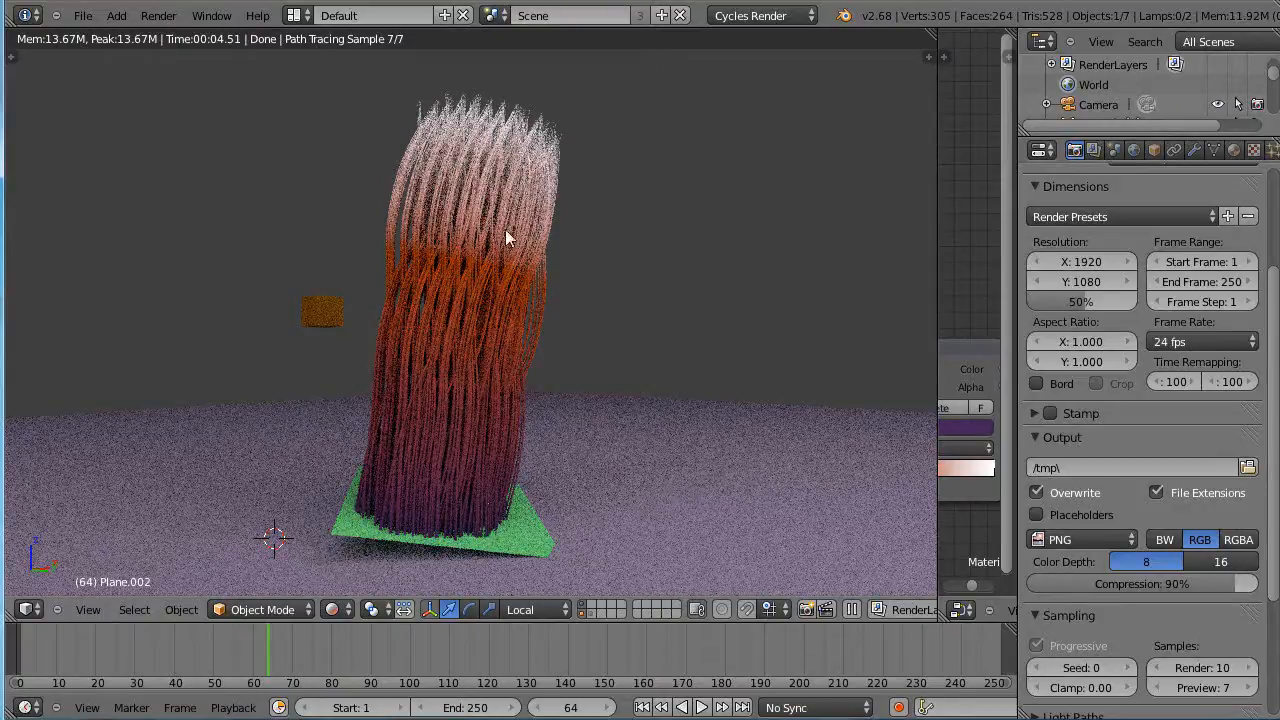
{"action": "mouse_move", "coordinate": [540, 350]}
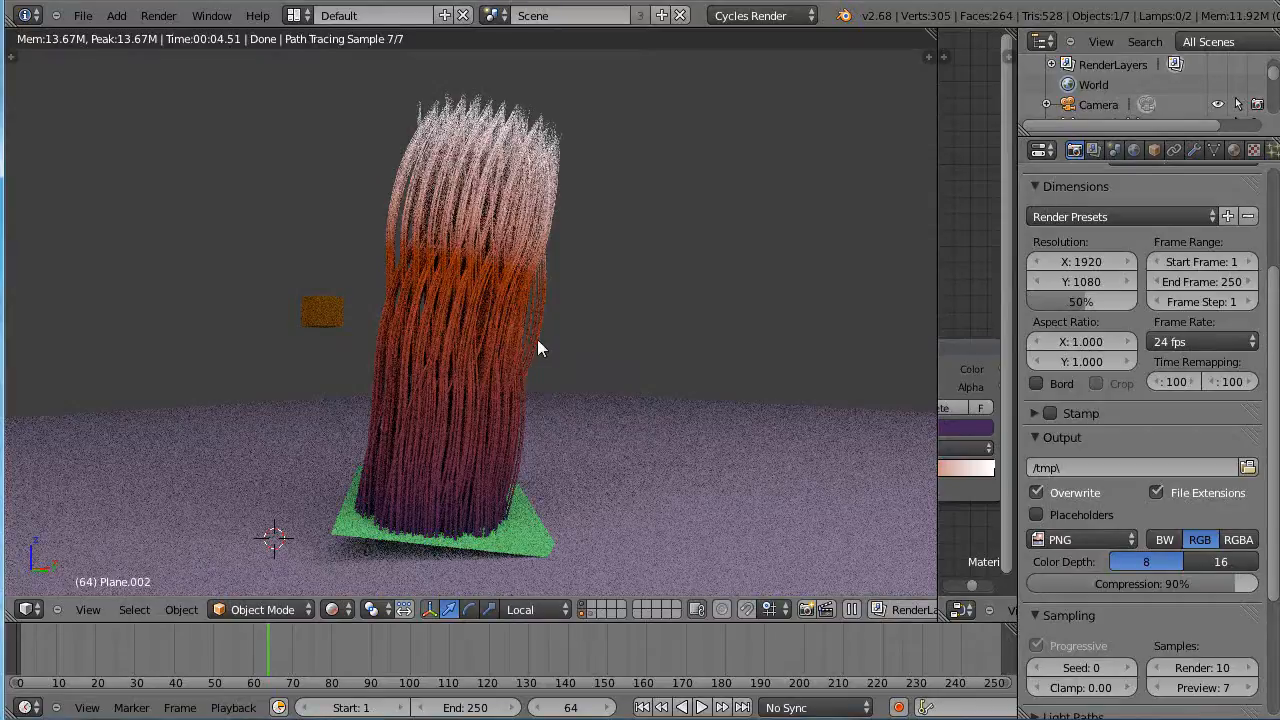
{"action": "mouse_move", "coordinate": [947, 521]}
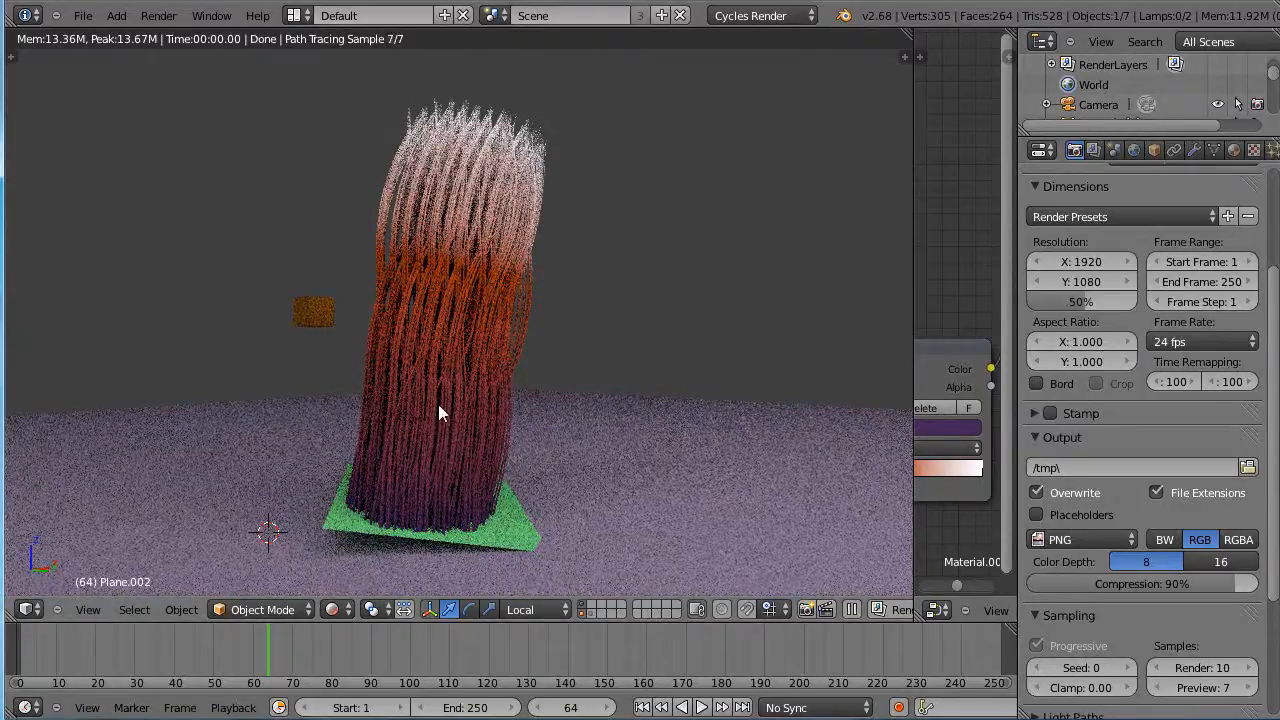
Switch the viewport to Solid shading and raise the hair plane so its strands hang downward.
{"action": "left_click", "coordinate": [330, 609]}
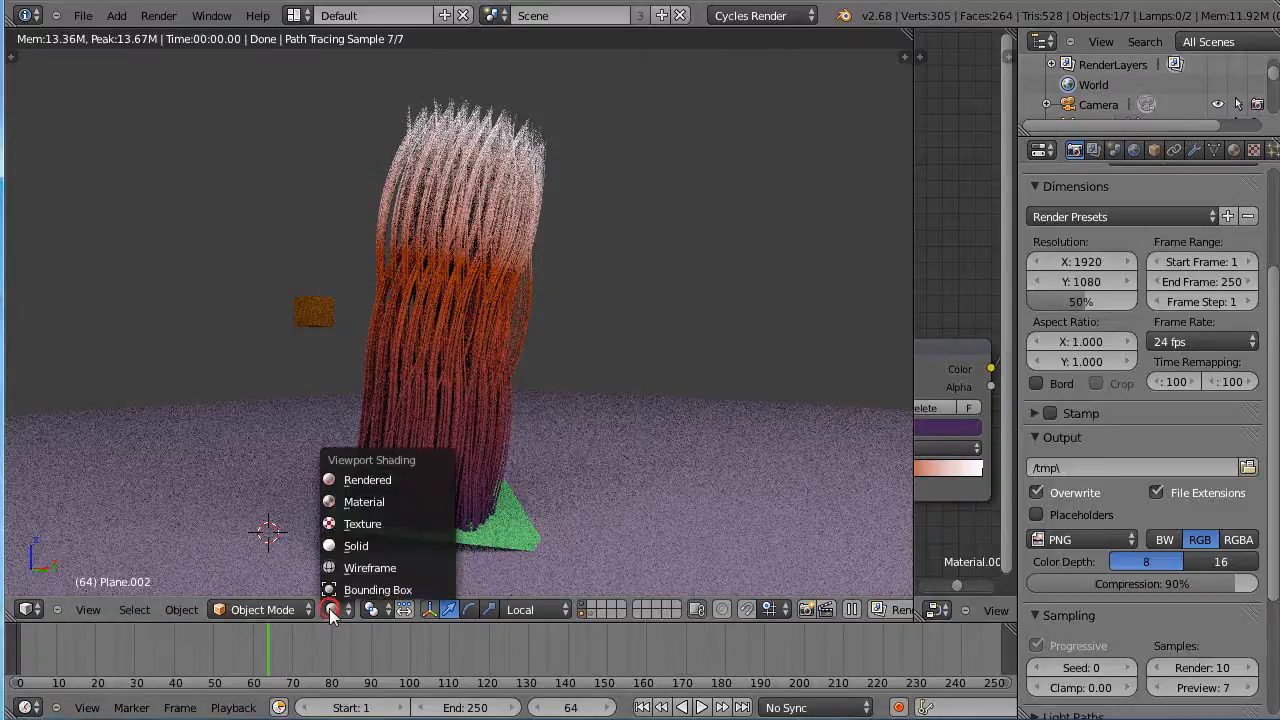
{"action": "left_click", "coordinate": [356, 545]}
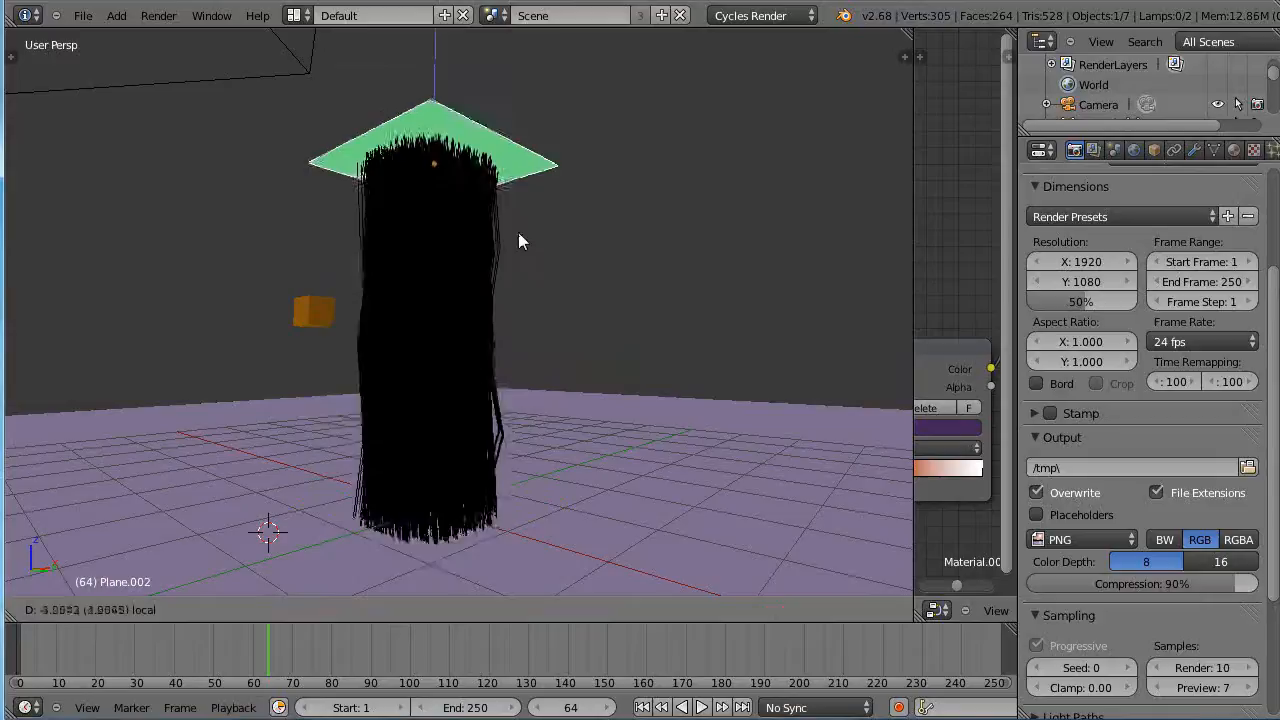
{"action": "left_click", "coordinate": [313, 312]}
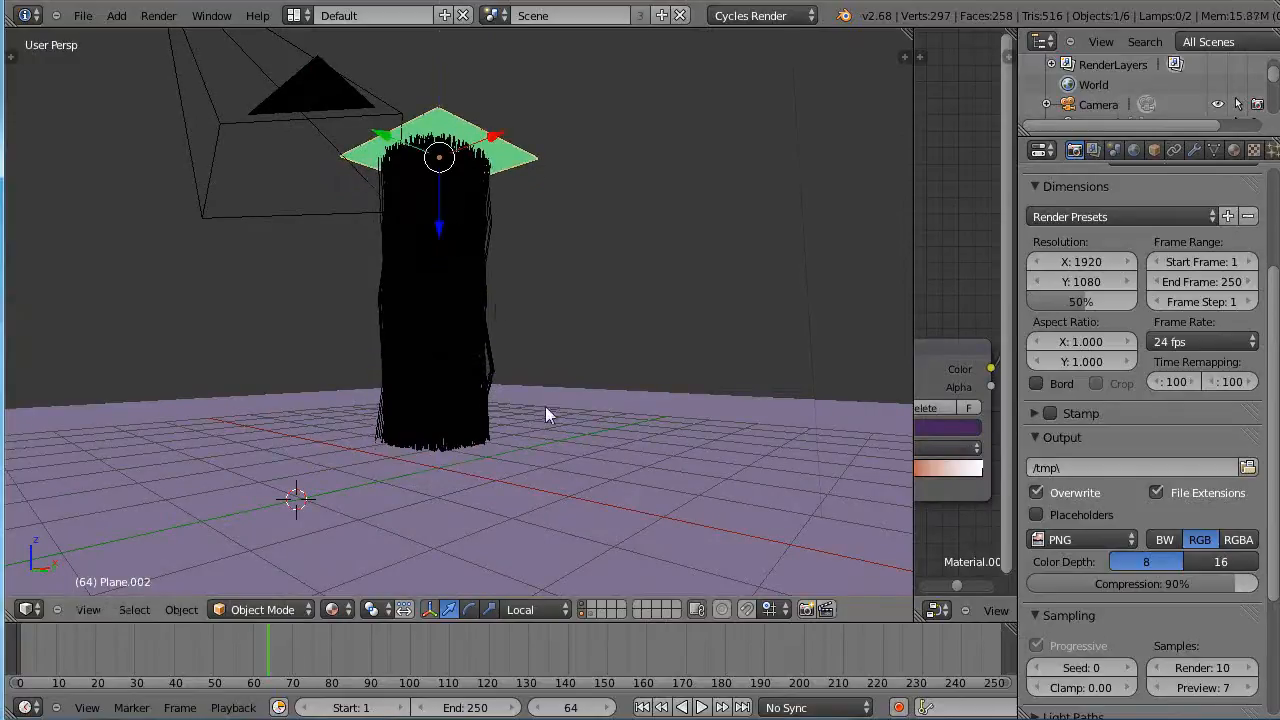
{"action": "mouse_move", "coordinate": [275, 532]}
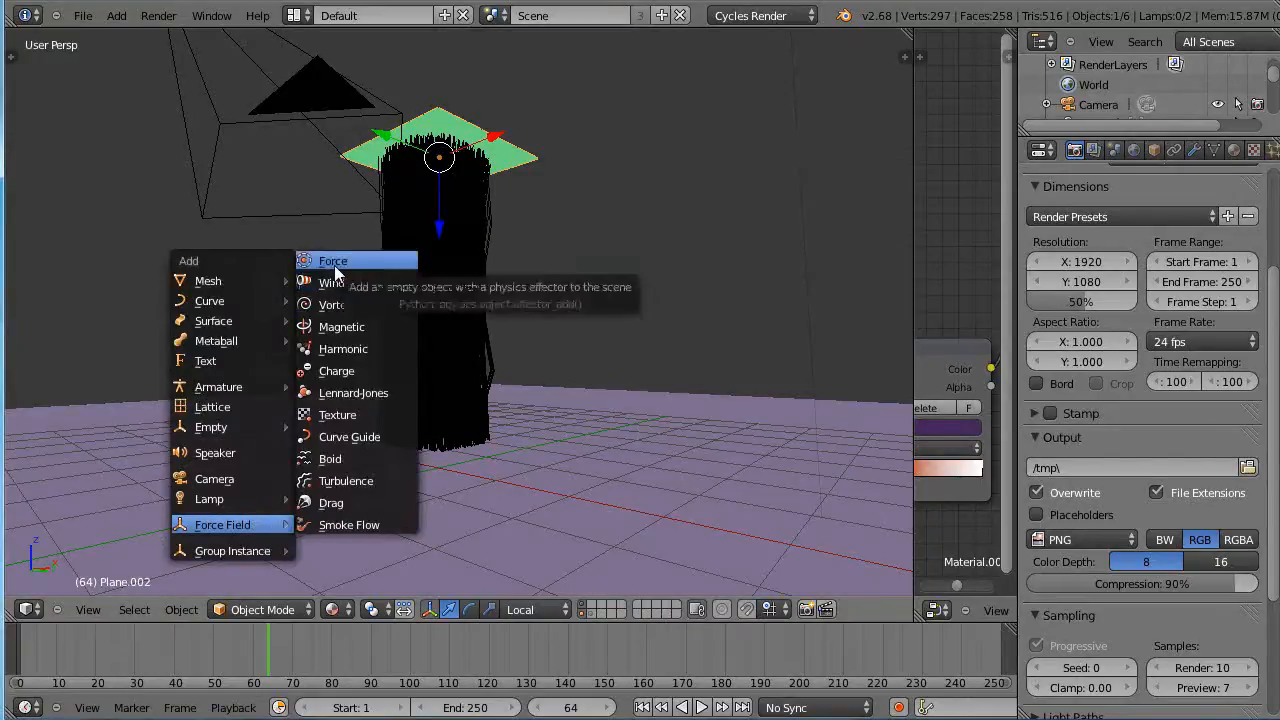
Add a Force field and snap the 3D cursor to the hairy brush plane.
{"action": "left_click", "coordinate": [333, 261]}
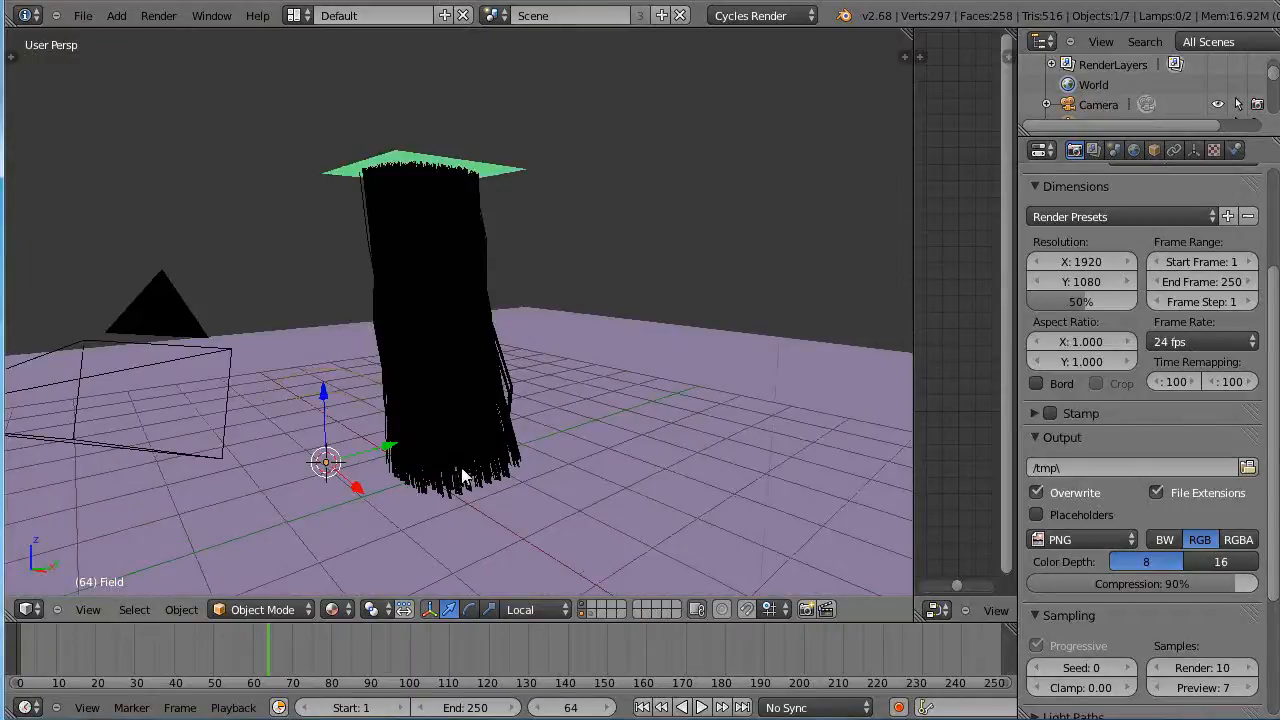
{"action": "left_click", "coordinate": [420, 165]}
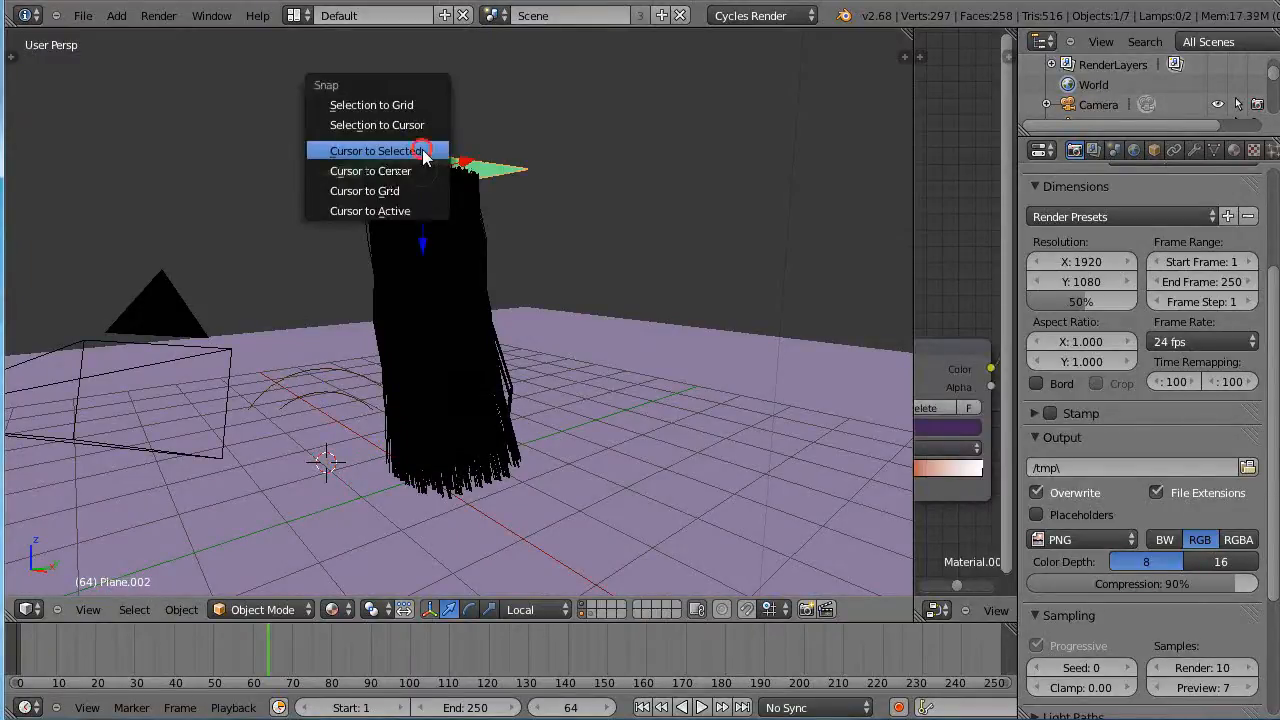
{"action": "left_click", "coordinate": [372, 150]}
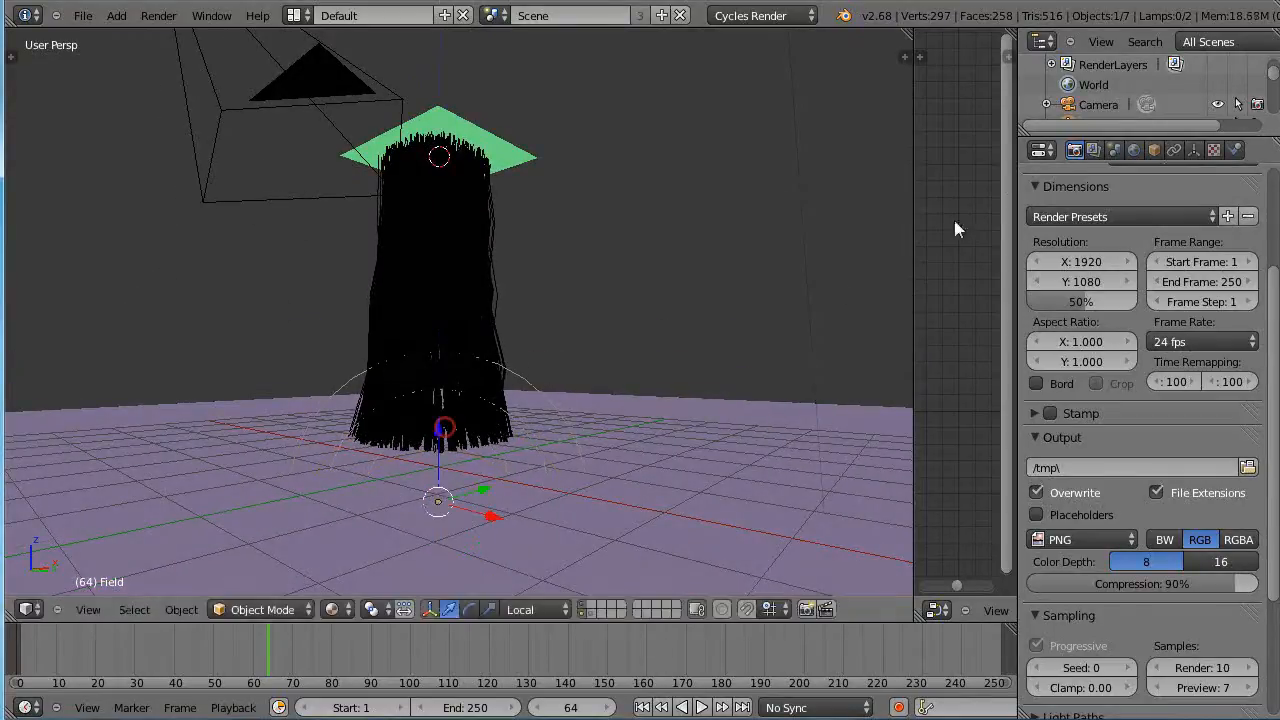
Set the Force field's strength to about -85 in its Physics settings.
{"action": "left_click", "coordinate": [1235, 149]}
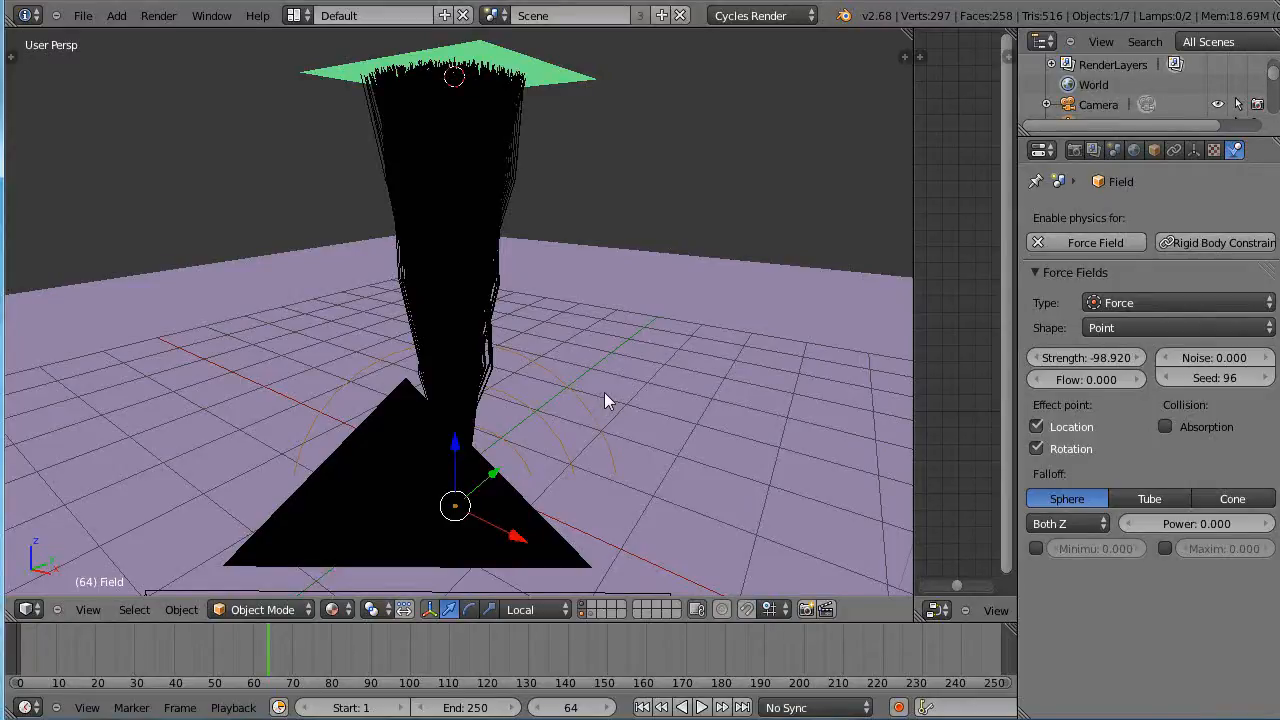
{"action": "left_click_drag", "start_coordinate": [600, 400], "coordinate": [620, 350]}
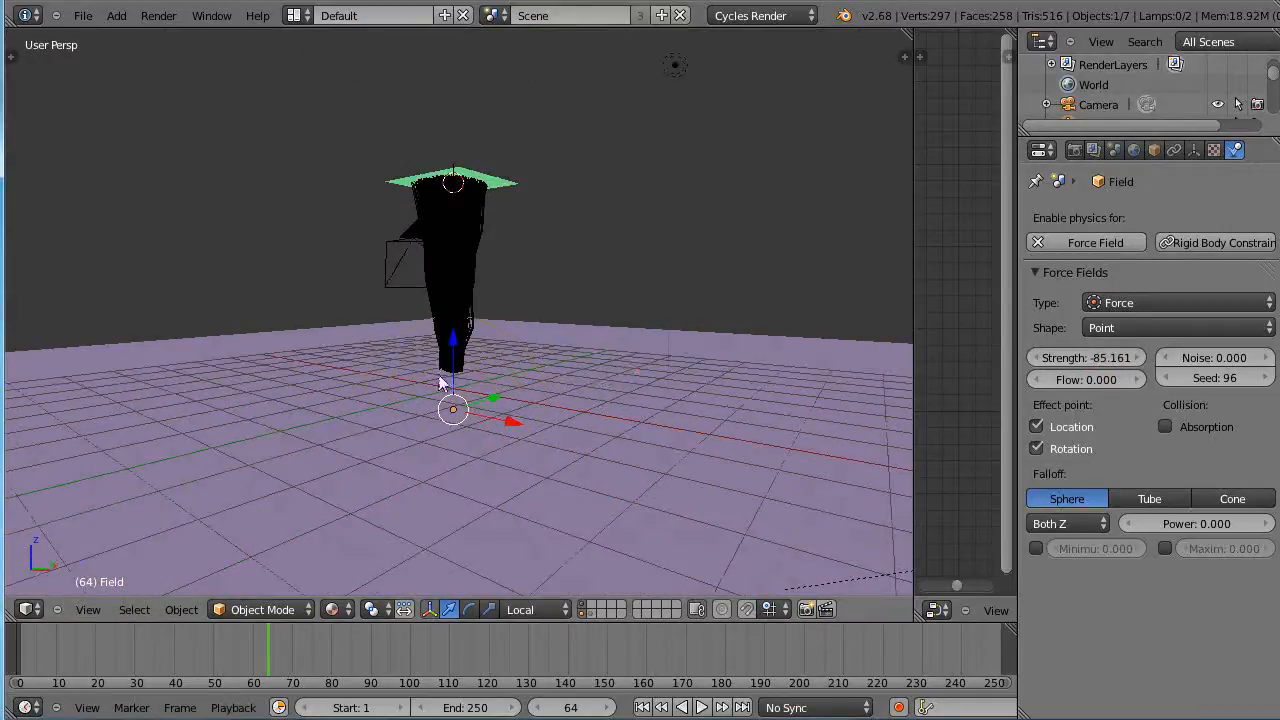
{"action": "mouse_move", "coordinate": [480, 440]}
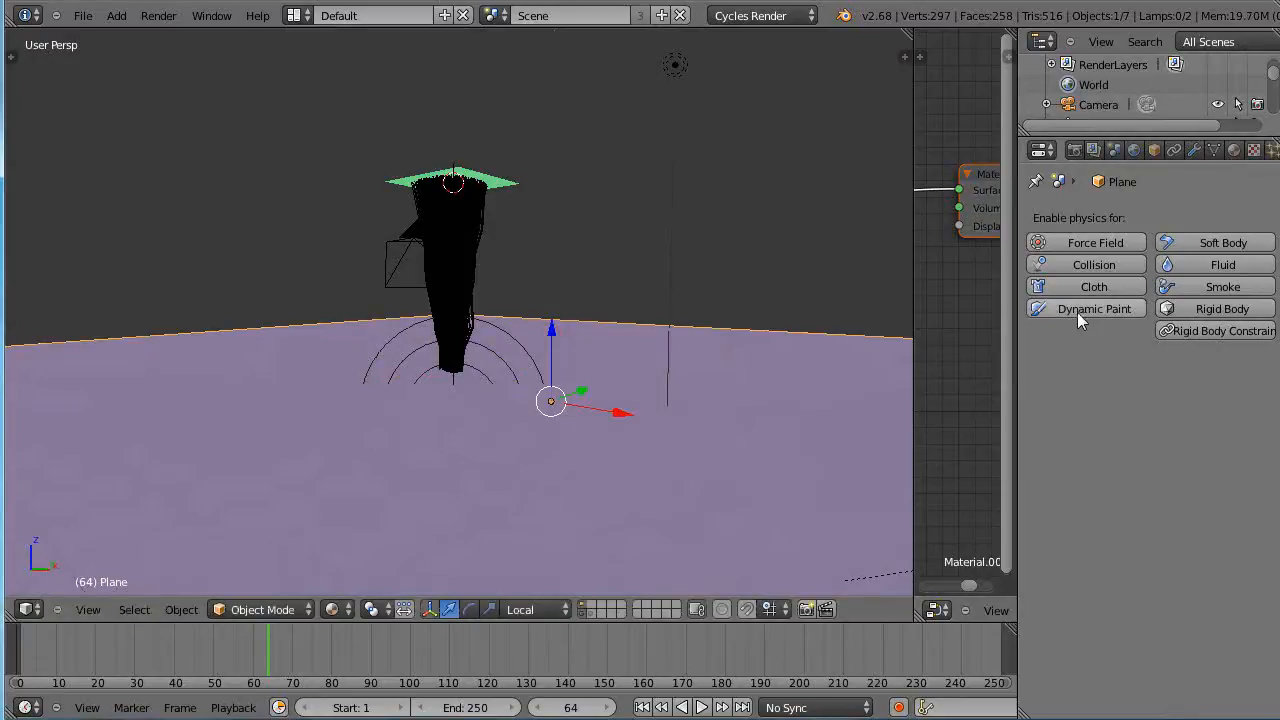
{"action": "mouse_move", "coordinate": [518, 417]}
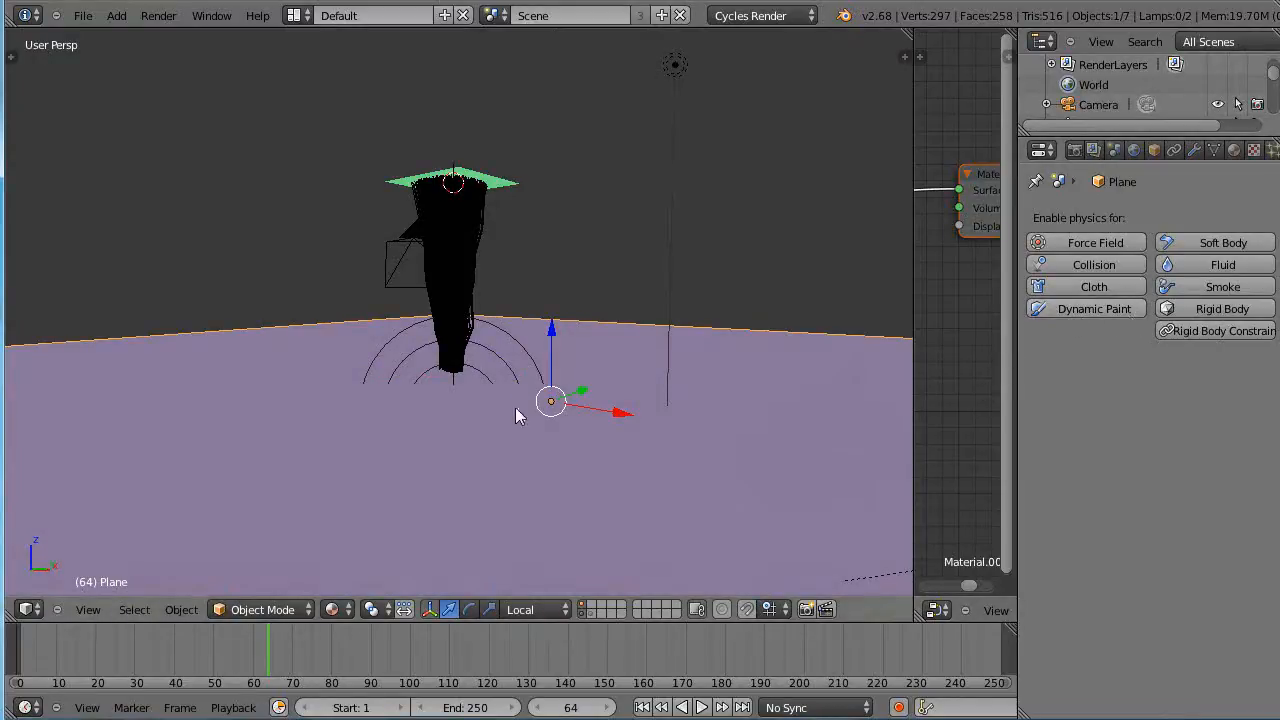
Subdivide the ground mesh to roughly 65,000 faces and remove doubles in Edit Mode.
{"action": "key", "text": "Tab"}
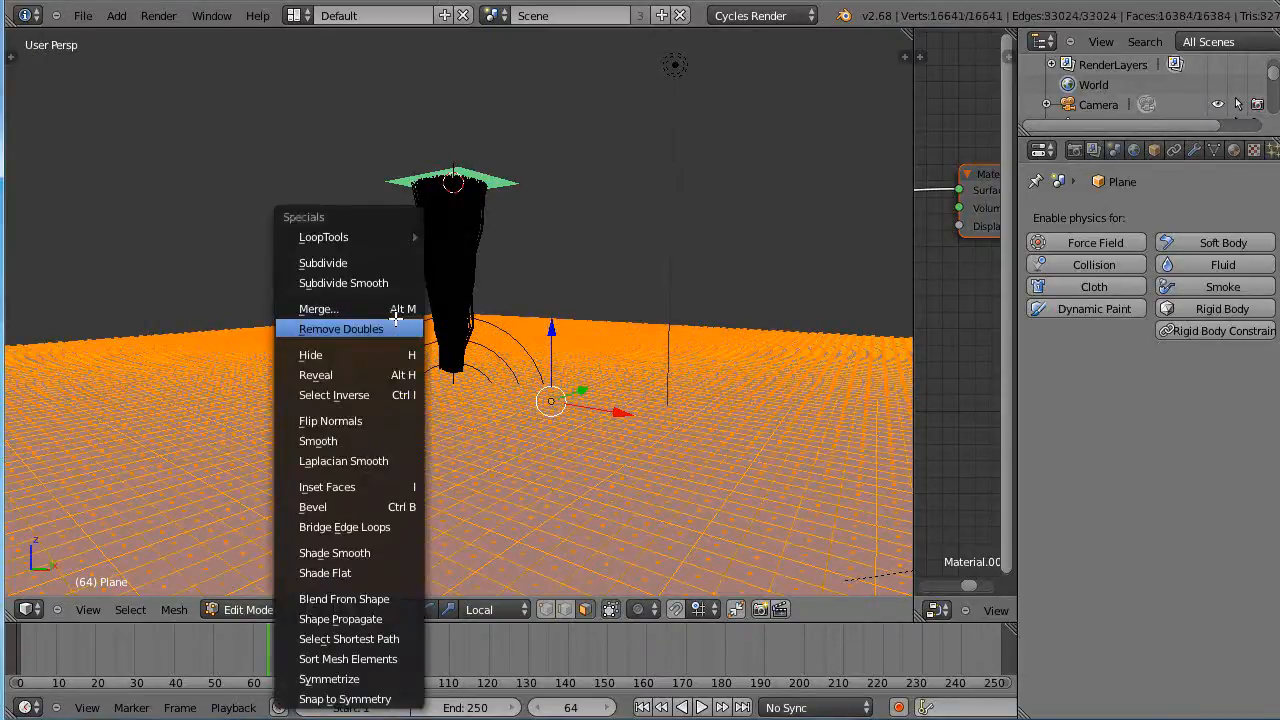
{"action": "left_click", "coordinate": [323, 263]}
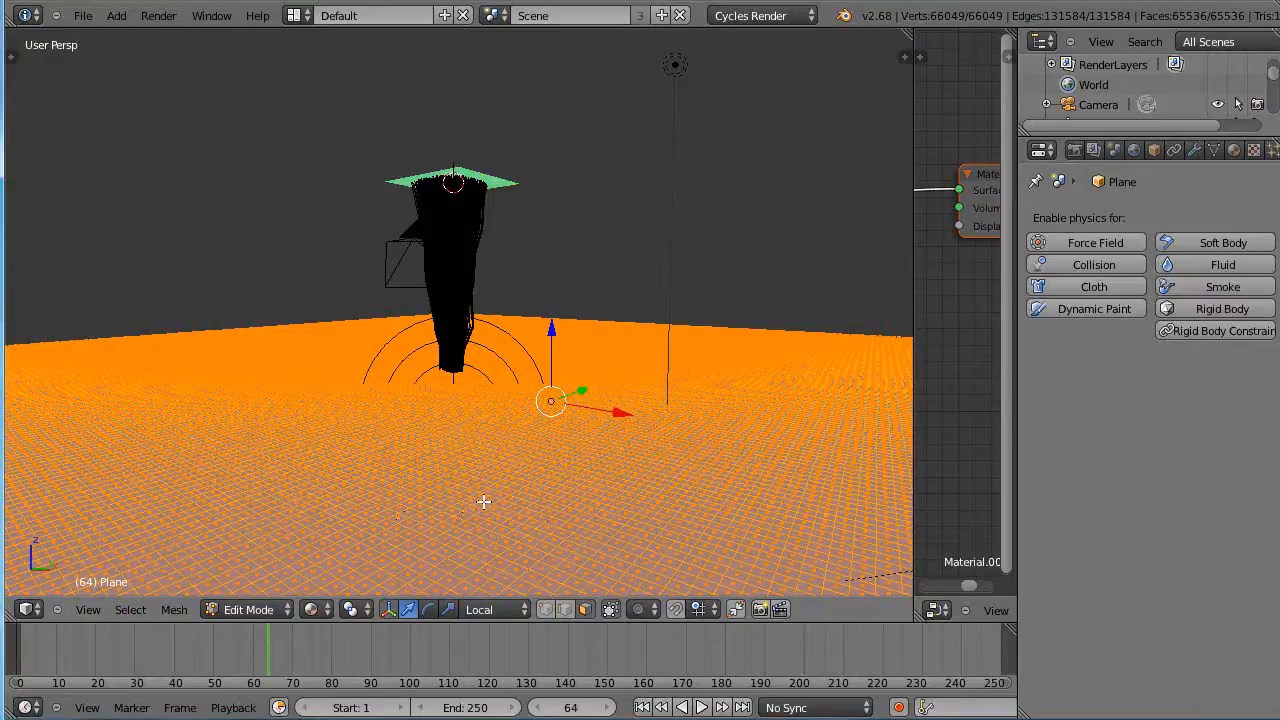
{"action": "key", "text": "Tab"}
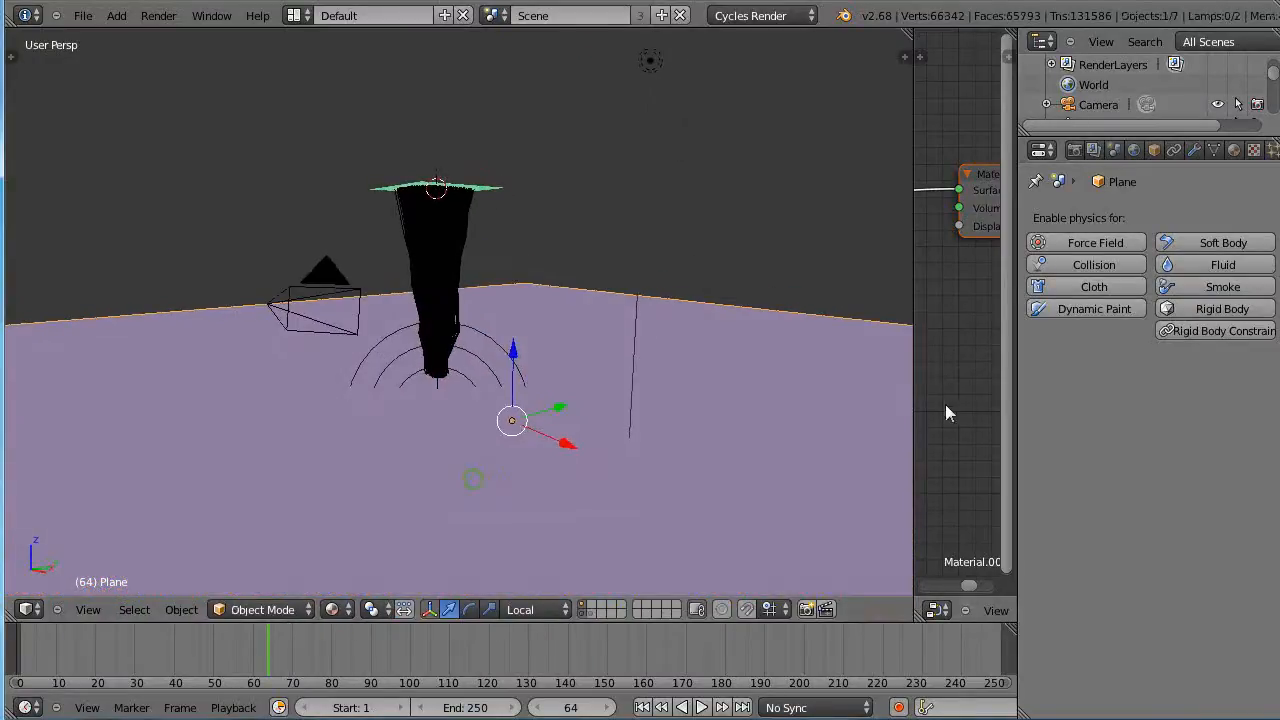
Make the ground a Dynamic Paint canvas with a Displace surface and select Blender Render.
{"action": "left_click", "coordinate": [1075, 308]}
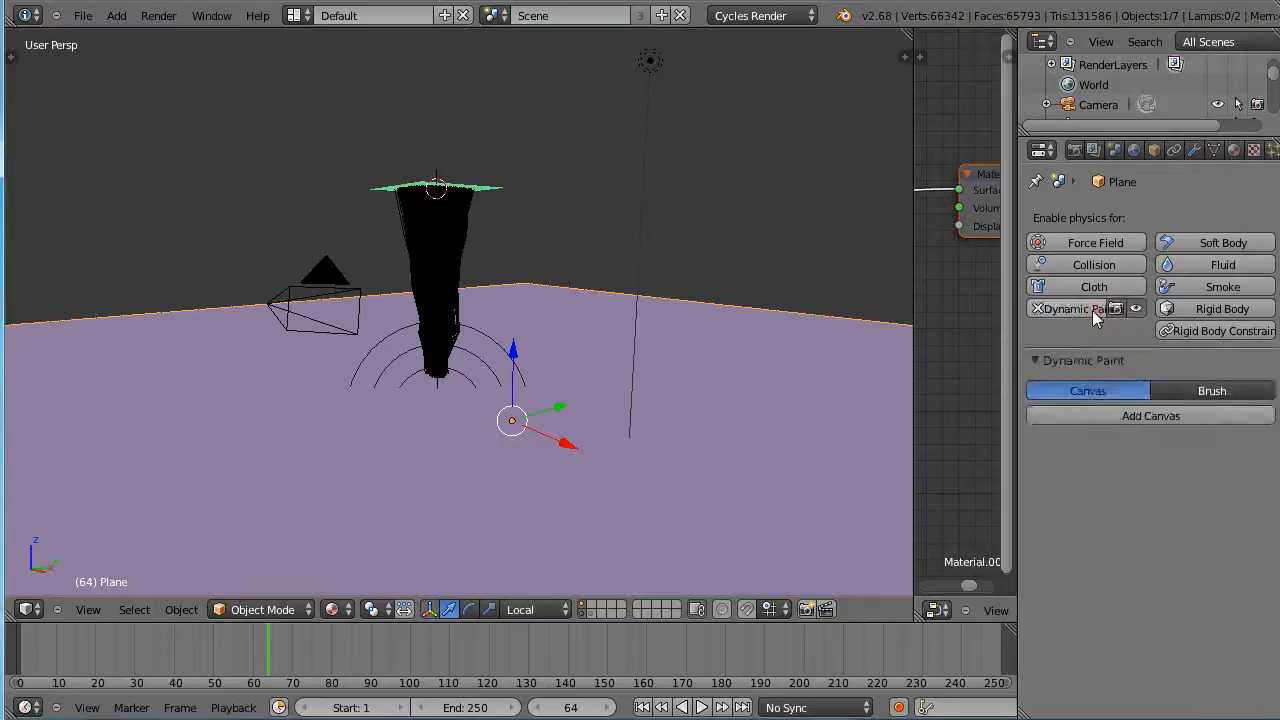
{"action": "left_click", "coordinate": [1150, 415]}
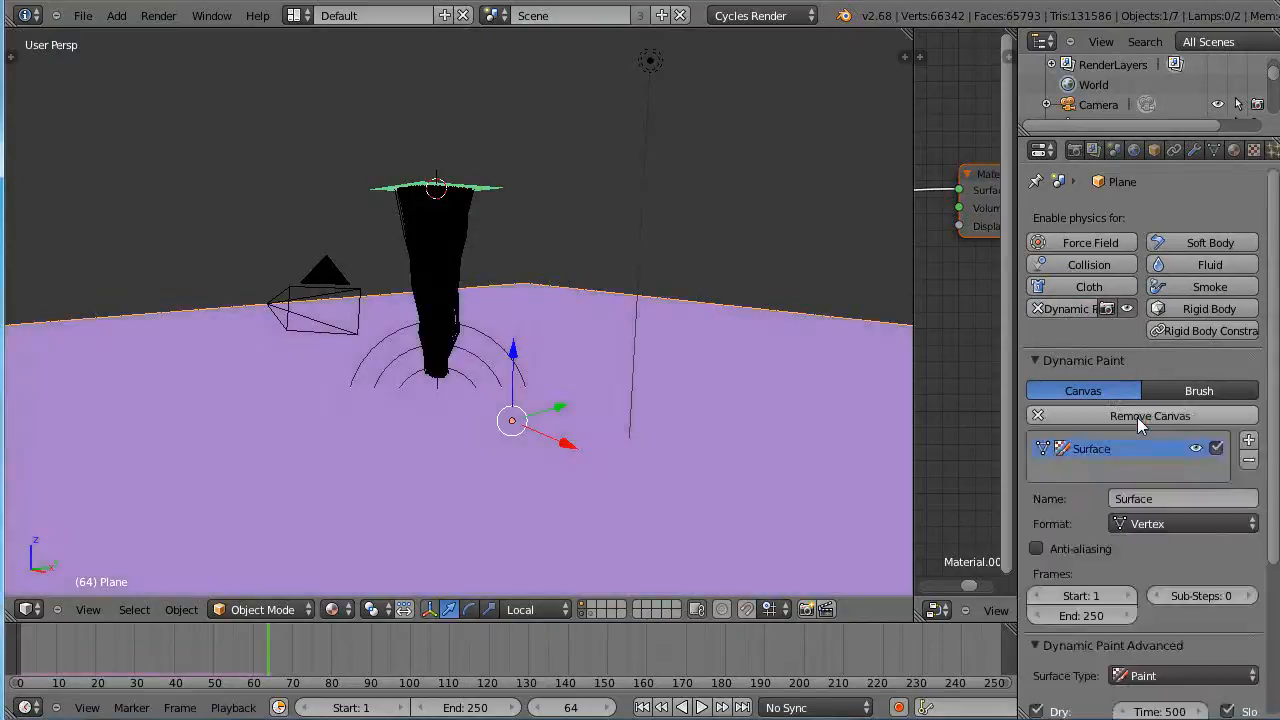
{"action": "scroll", "scroll_direction": "down", "scroll_amount": 3}
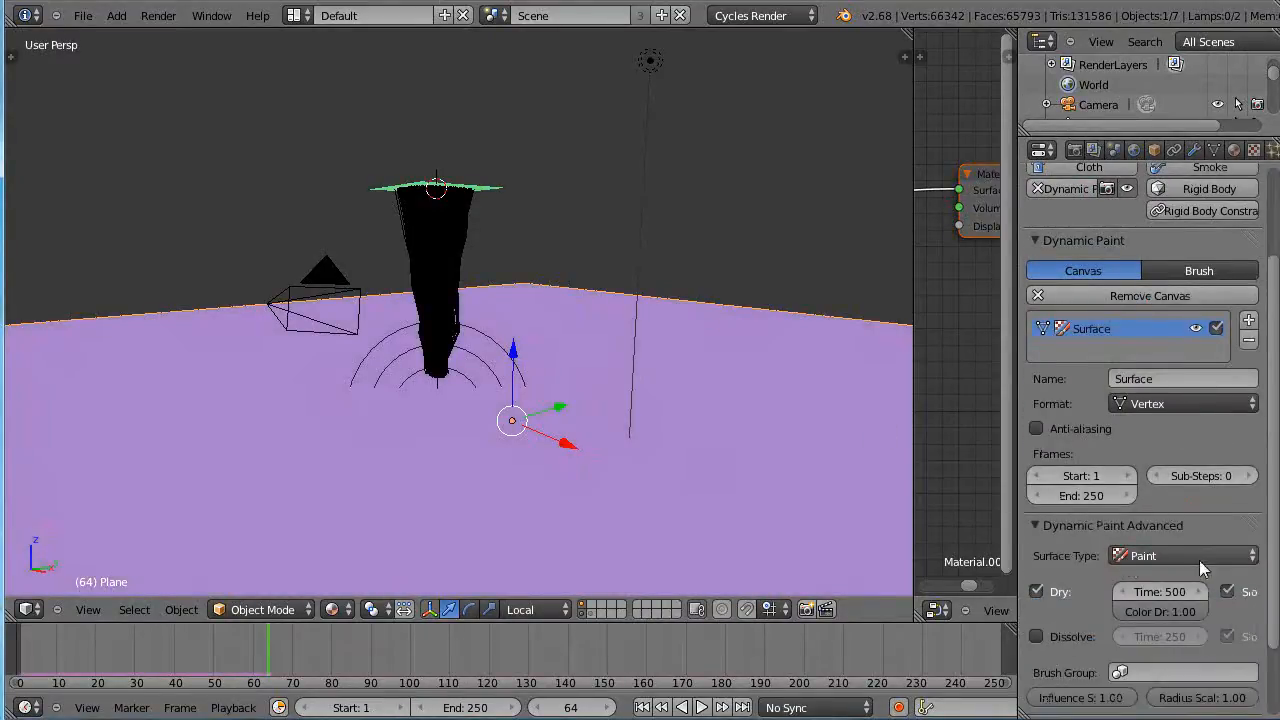
{"action": "left_click", "coordinate": [1182, 555]}
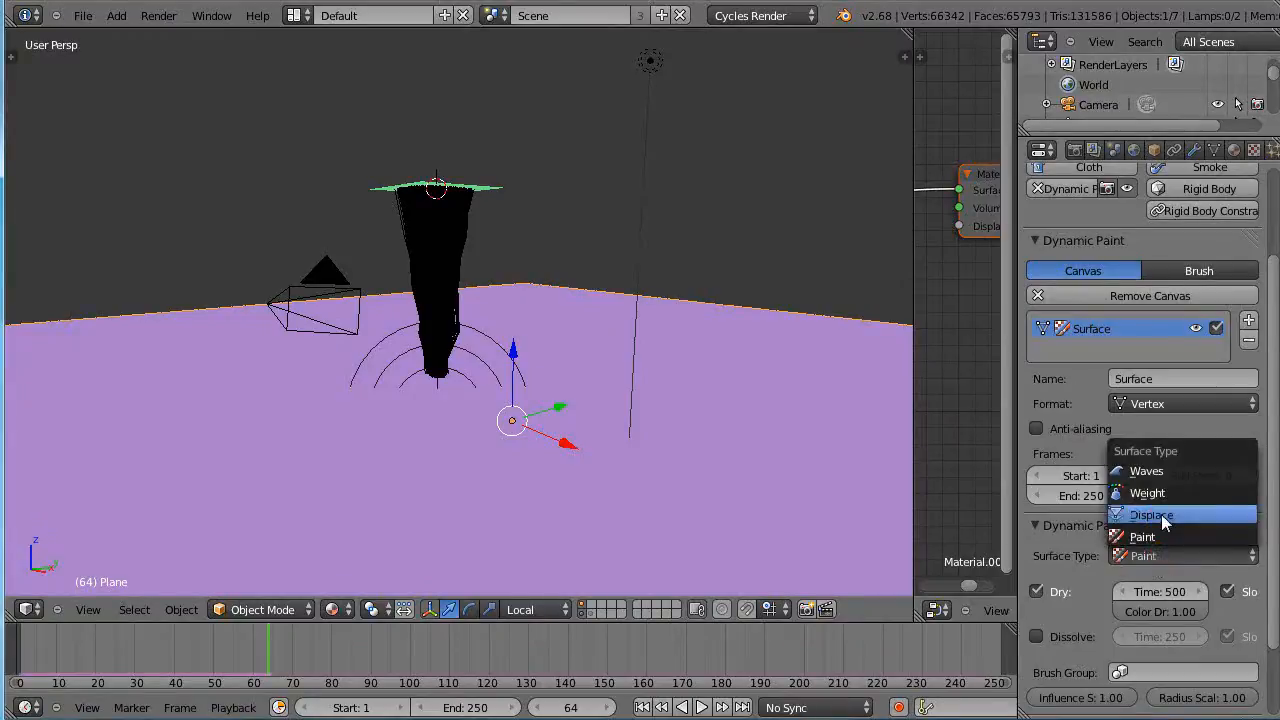
{"action": "left_click", "coordinate": [1151, 514]}
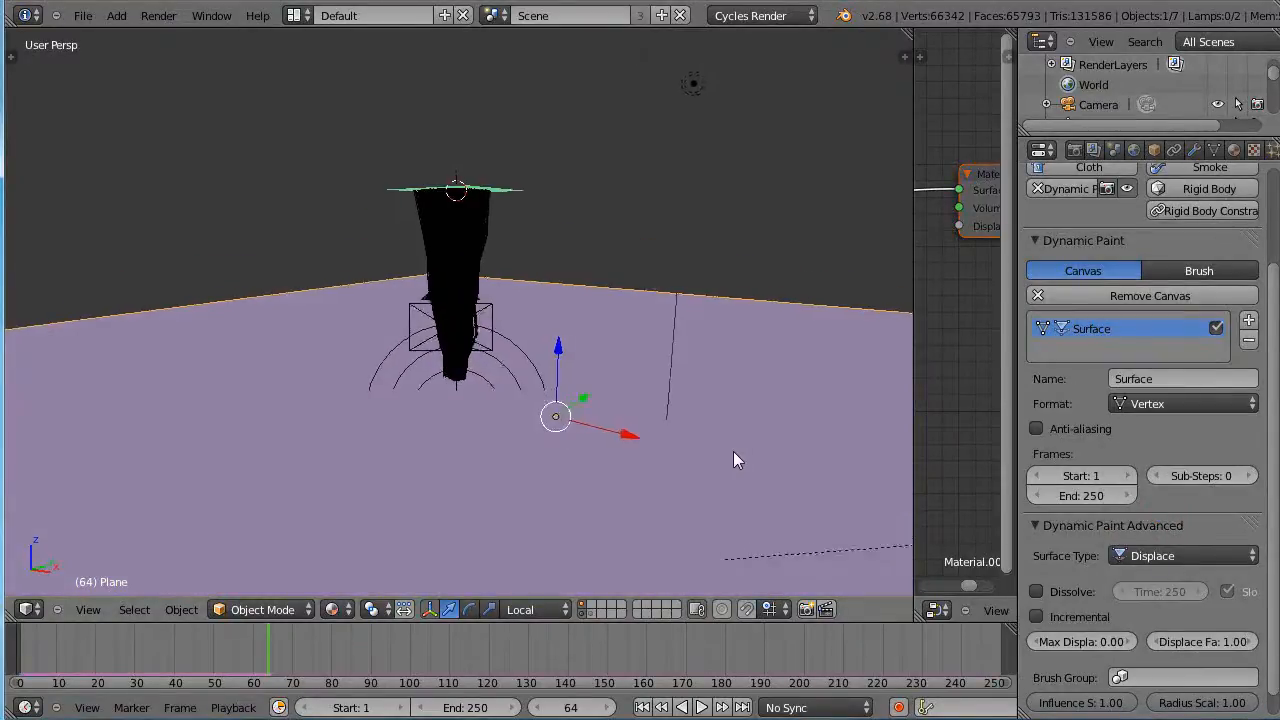
{"action": "left_click", "coordinate": [760, 15]}
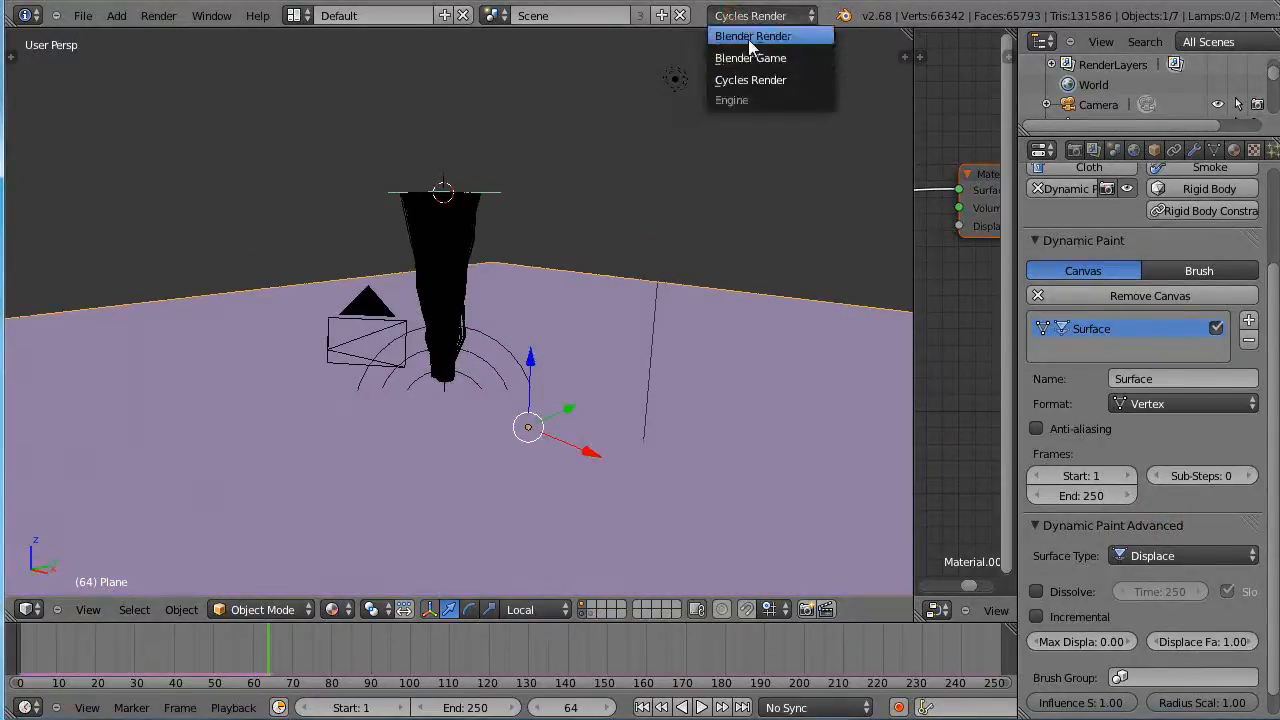
{"action": "left_click", "coordinate": [752, 35]}
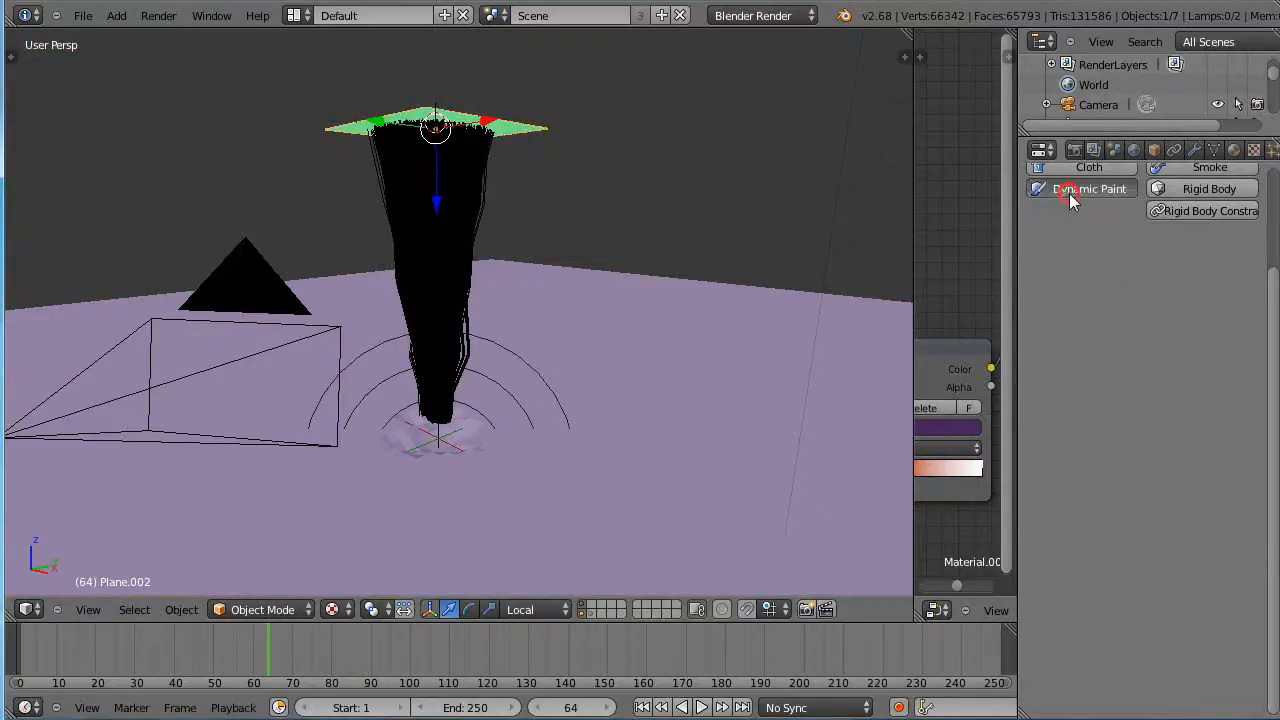
Add a Dynamic Paint brush to the hair plane with Particle System as paint source.
{"action": "left_click", "coordinate": [1089, 188]}
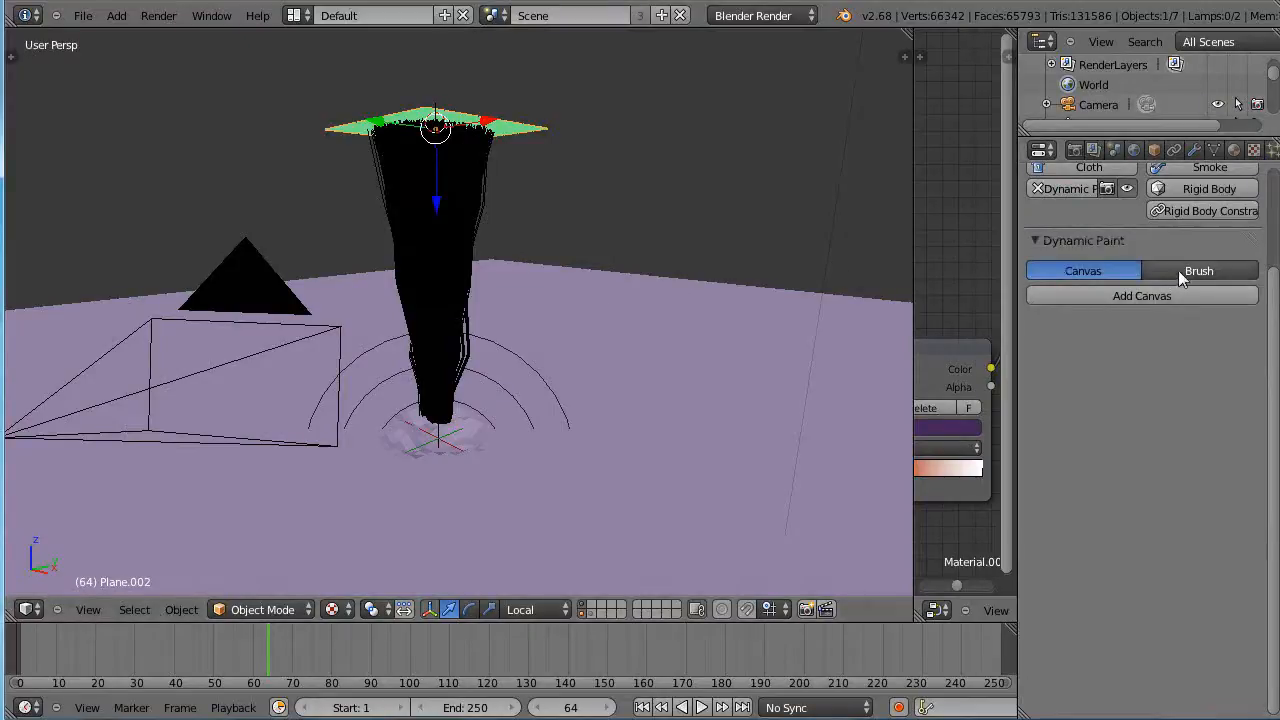
{"action": "left_click", "coordinate": [1199, 270]}
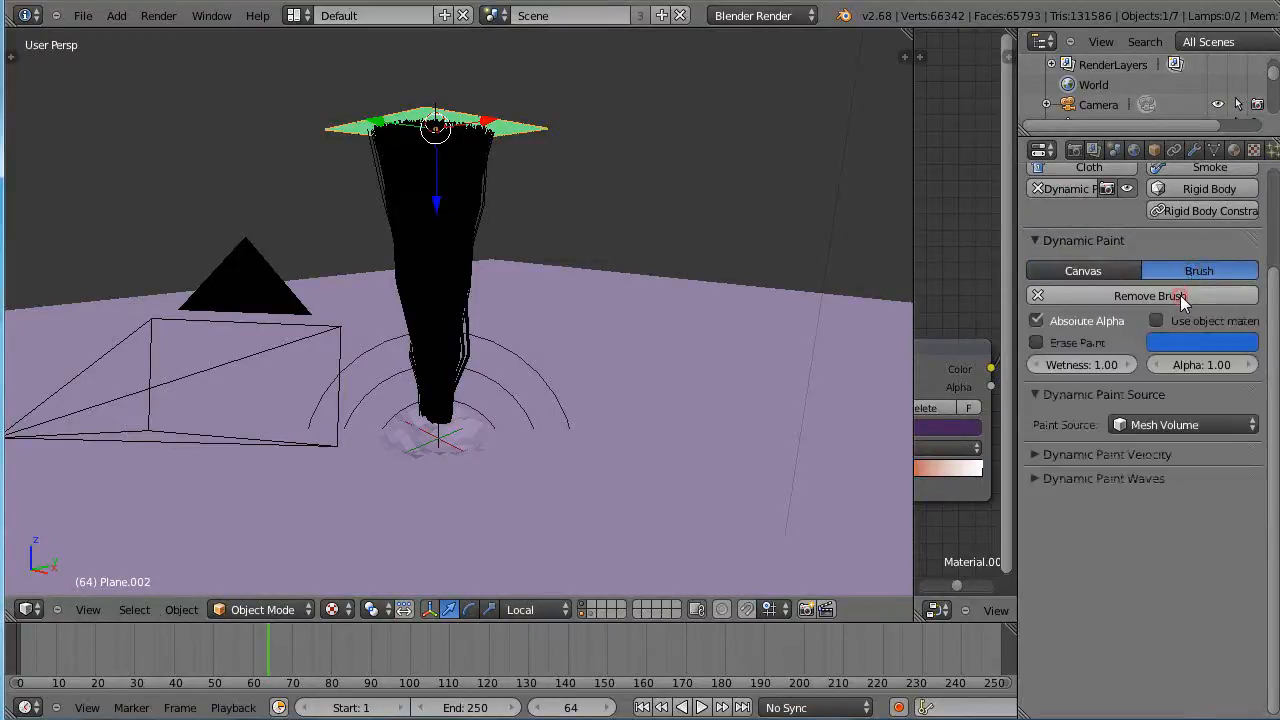
{"action": "left_click", "coordinate": [1183, 424]}
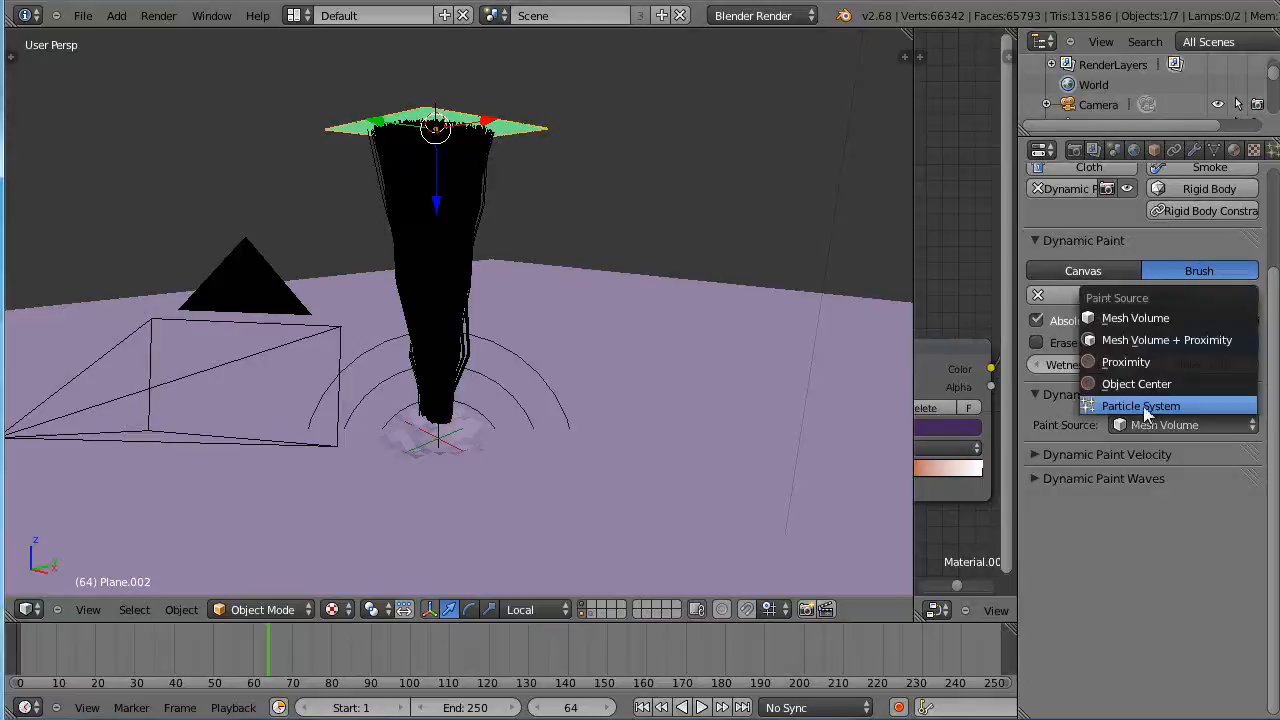
{"action": "left_click", "coordinate": [1140, 405]}
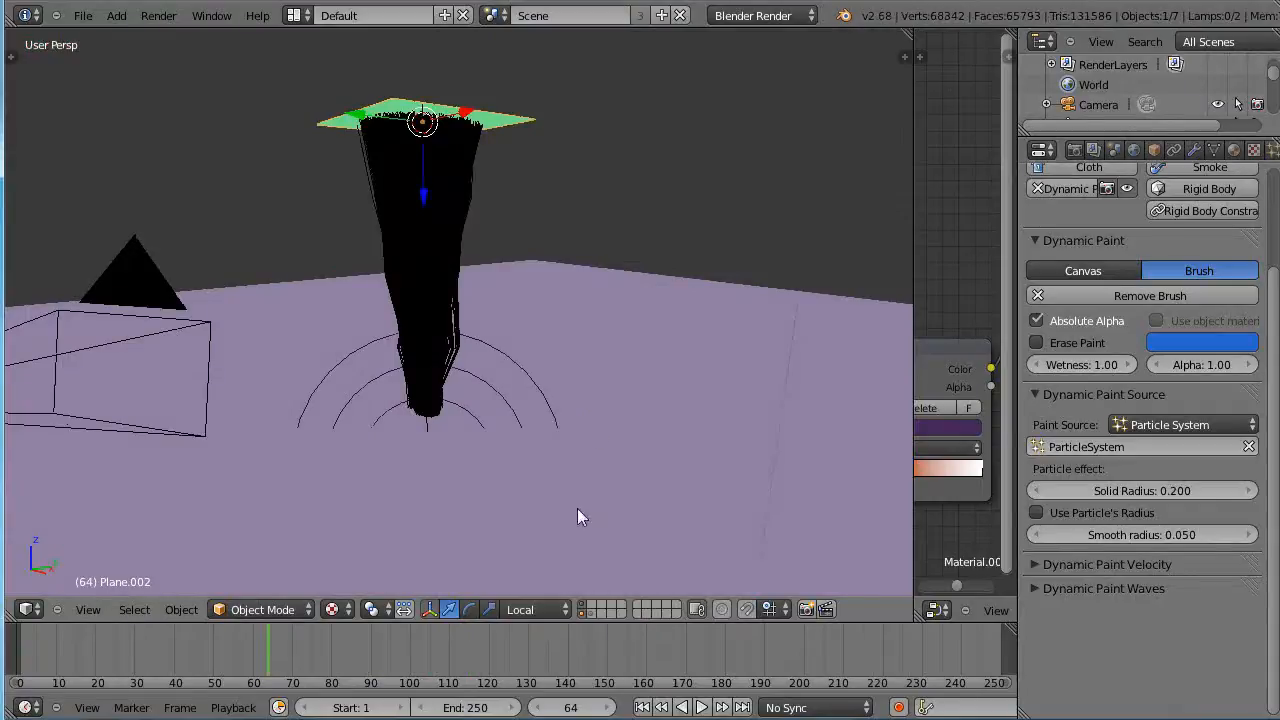
Inspect the ground's displace canvas, then show Plane.002's hair particle settings (1000 strands).
{"action": "left_click", "coordinate": [1082, 270]}
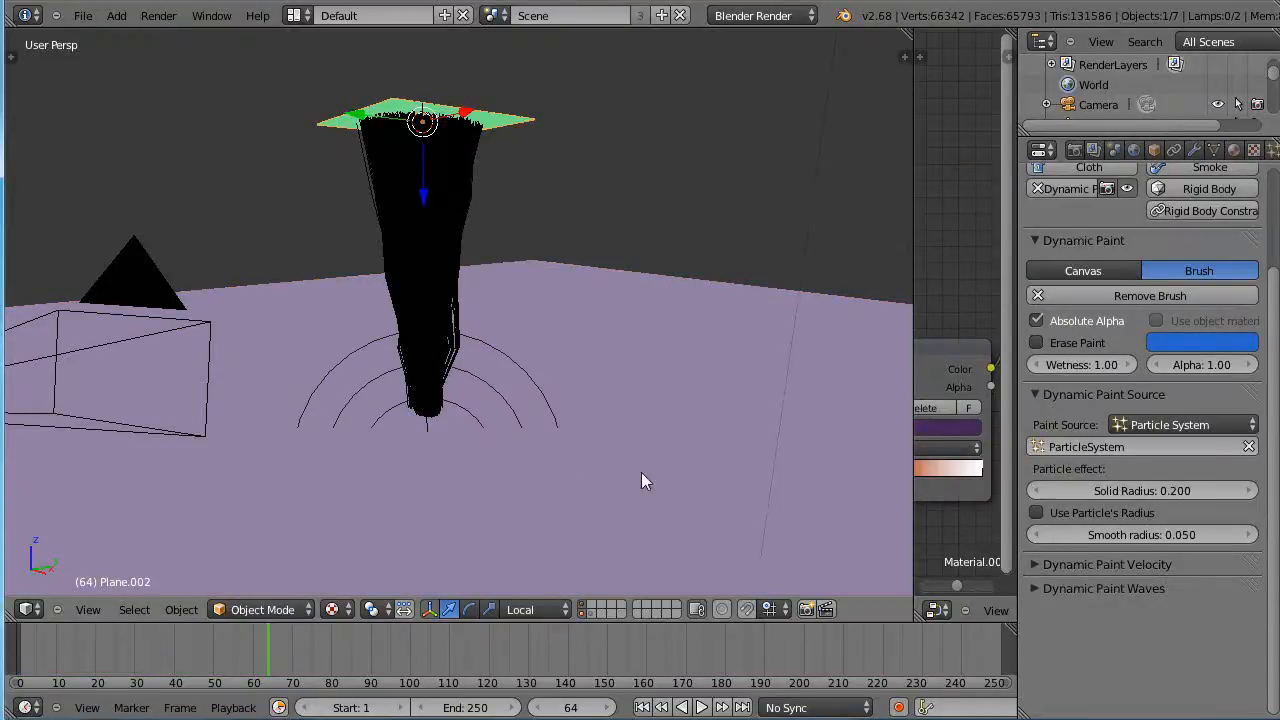
{"action": "left_click", "coordinate": [1082, 270]}
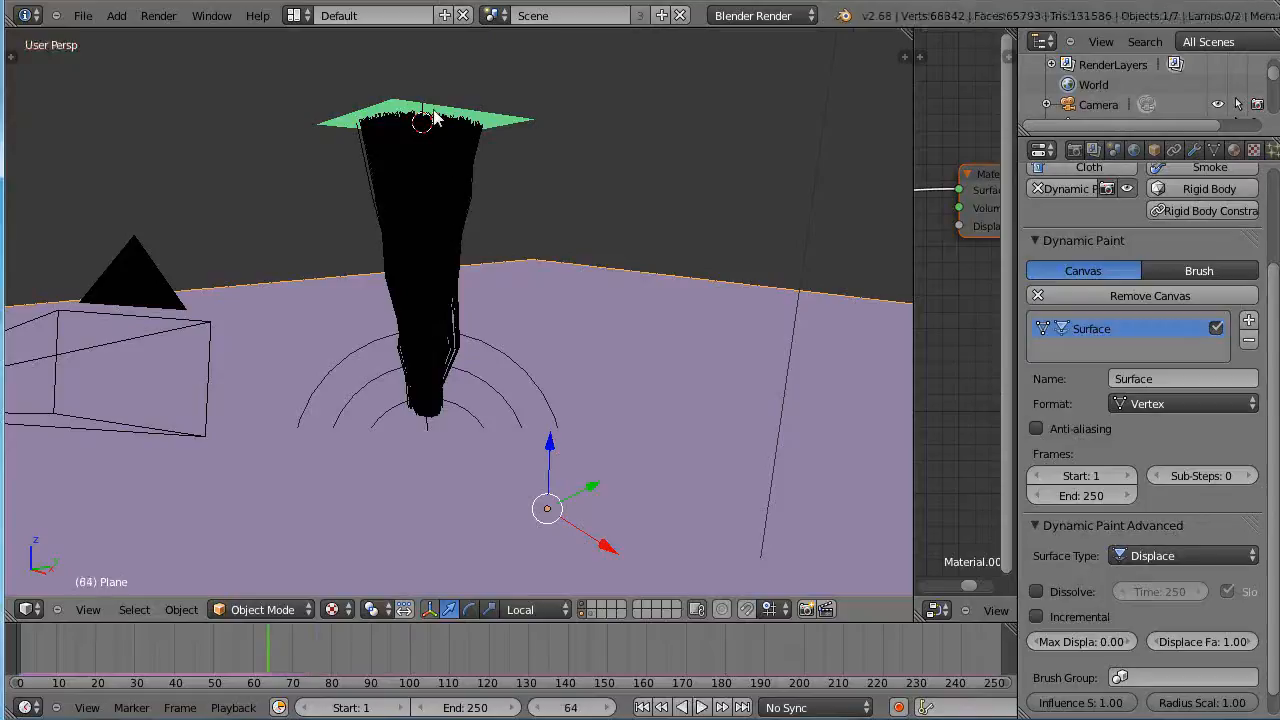
{"action": "left_click", "coordinate": [1198, 270]}
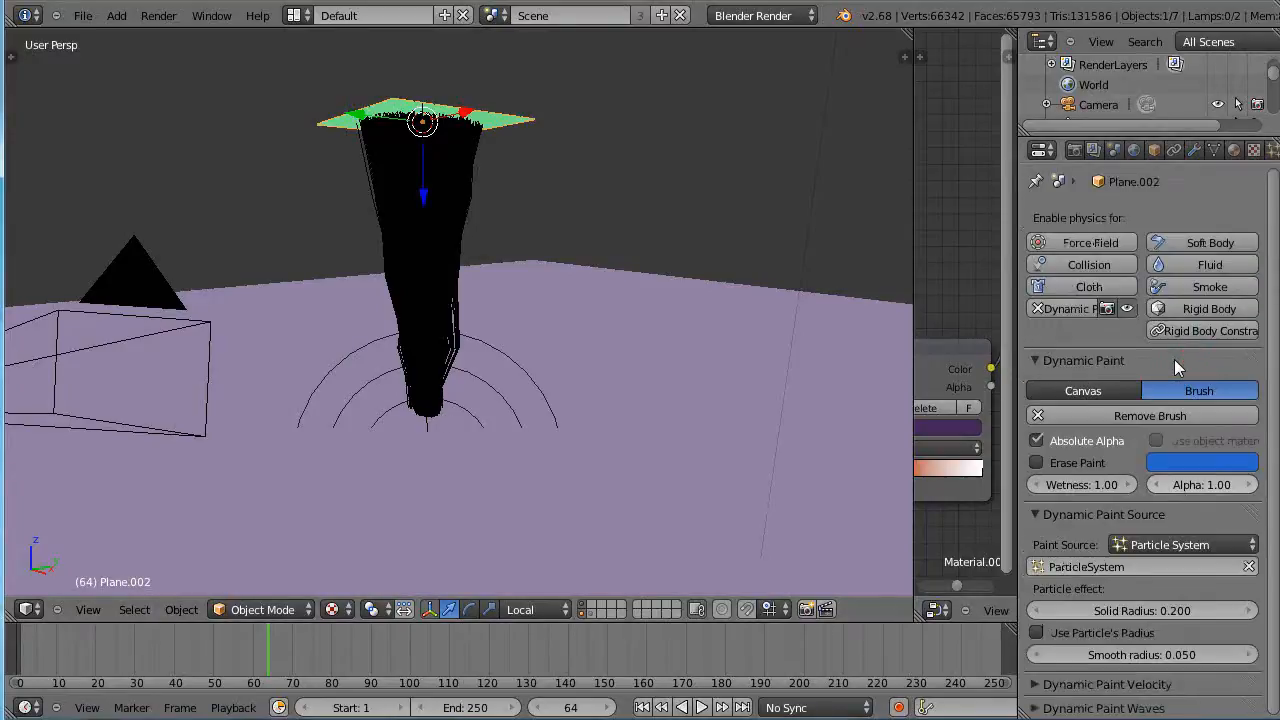
{"action": "left_click", "coordinate": [1272, 149]}
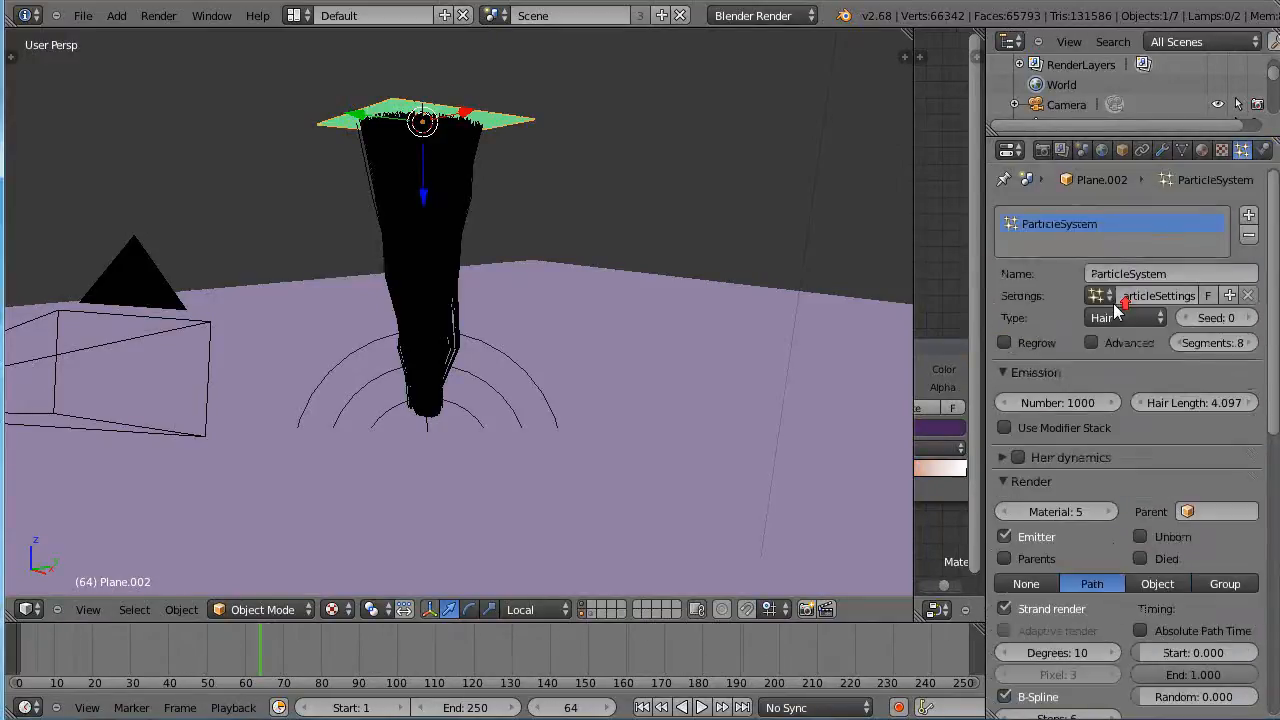
Change the brush plane's particle system type from Hair to Emitter.
{"action": "left_click", "coordinate": [1120, 317]}
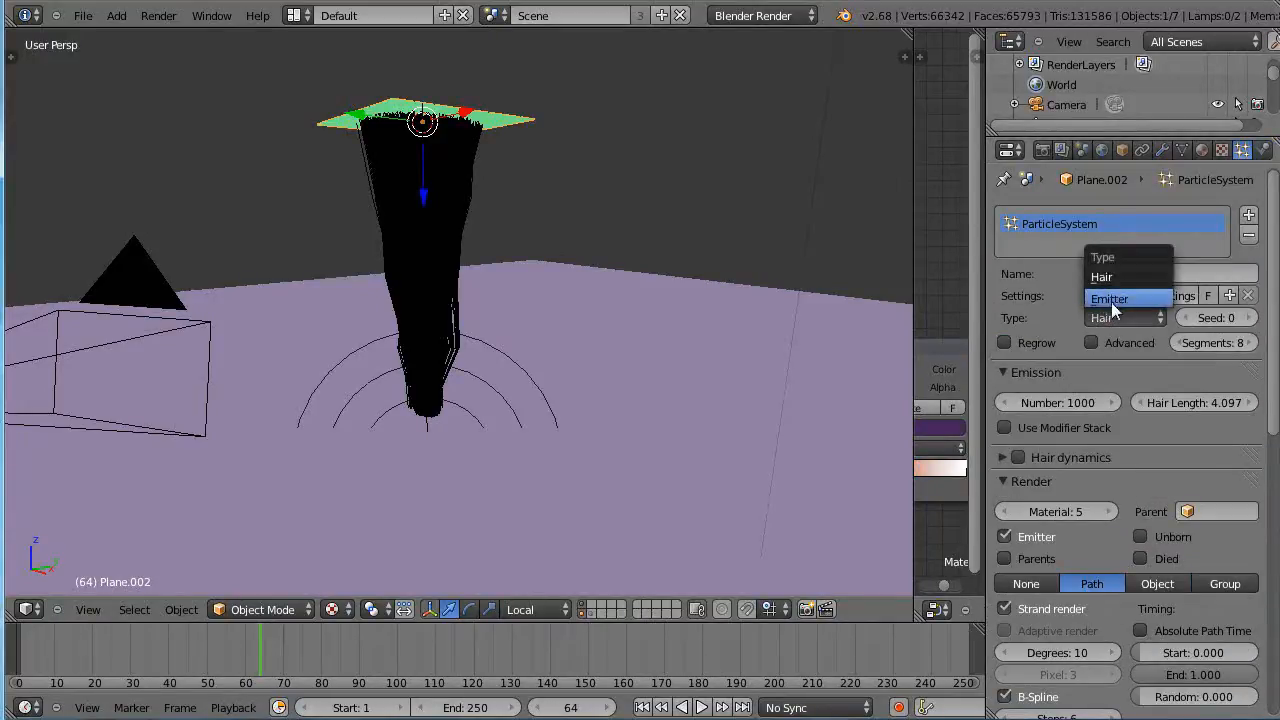
{"action": "left_click", "coordinate": [1109, 298]}
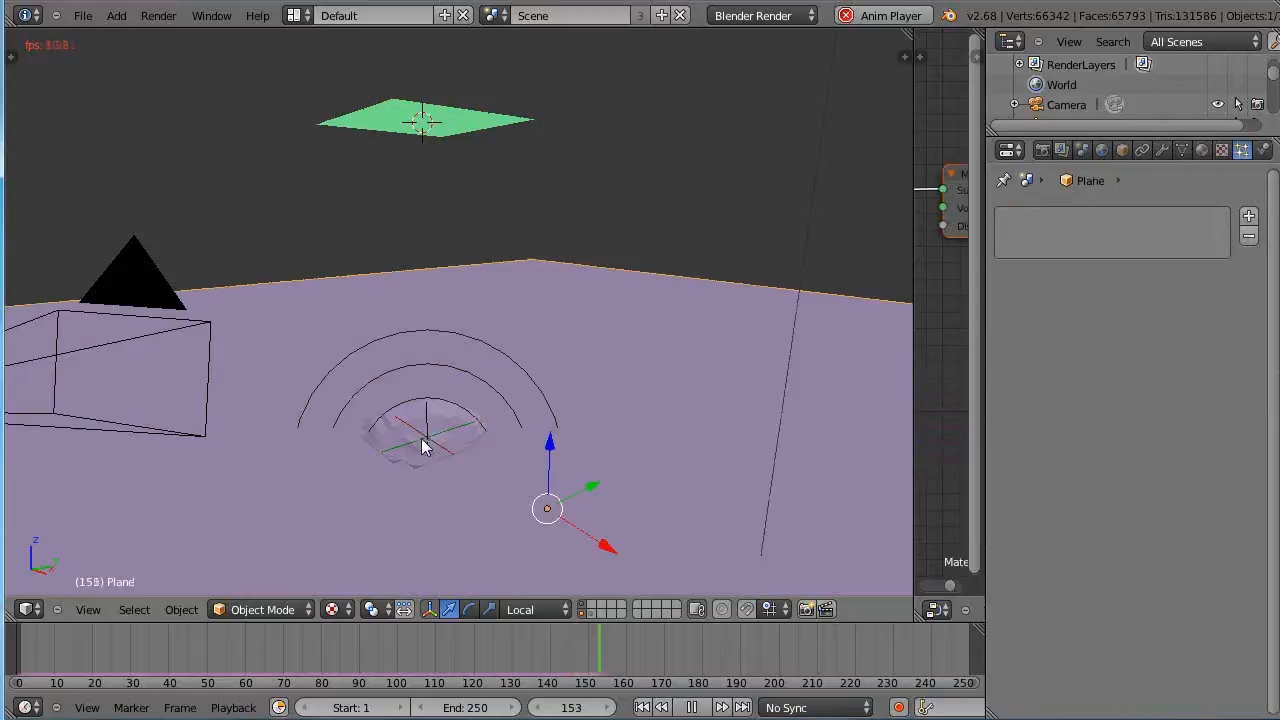
Move the force field along Y during playback to paint a trail, then drag it back.
{"action": "left_click", "coordinate": [427, 465]}
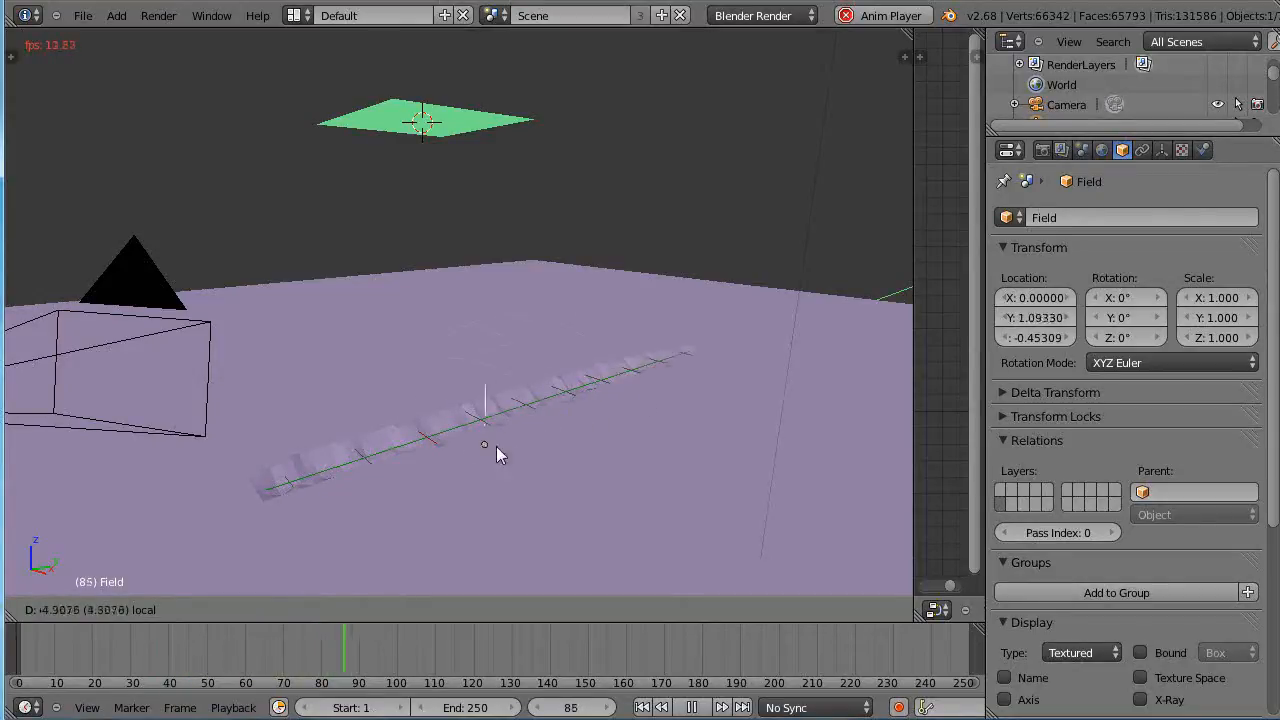
{"action": "left_click", "coordinate": [691, 707]}
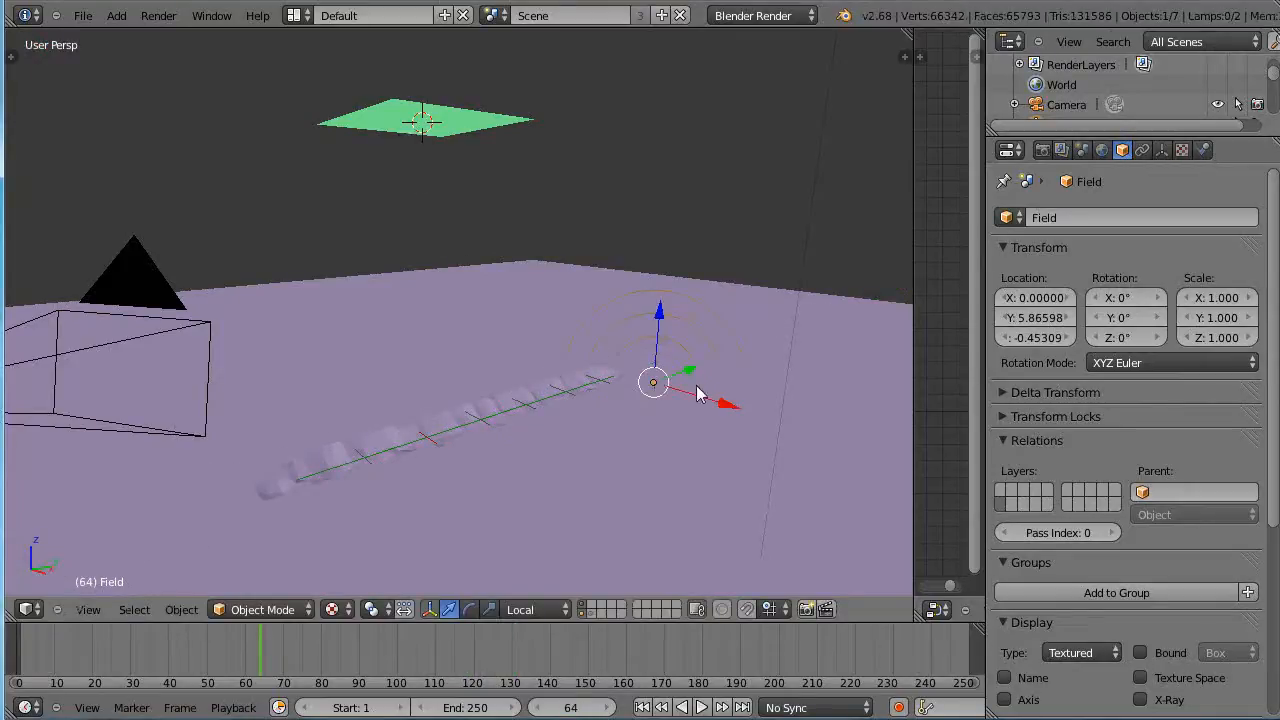
{"action": "left_click_drag", "start_coordinate": [653, 383], "coordinate": [469, 449]}
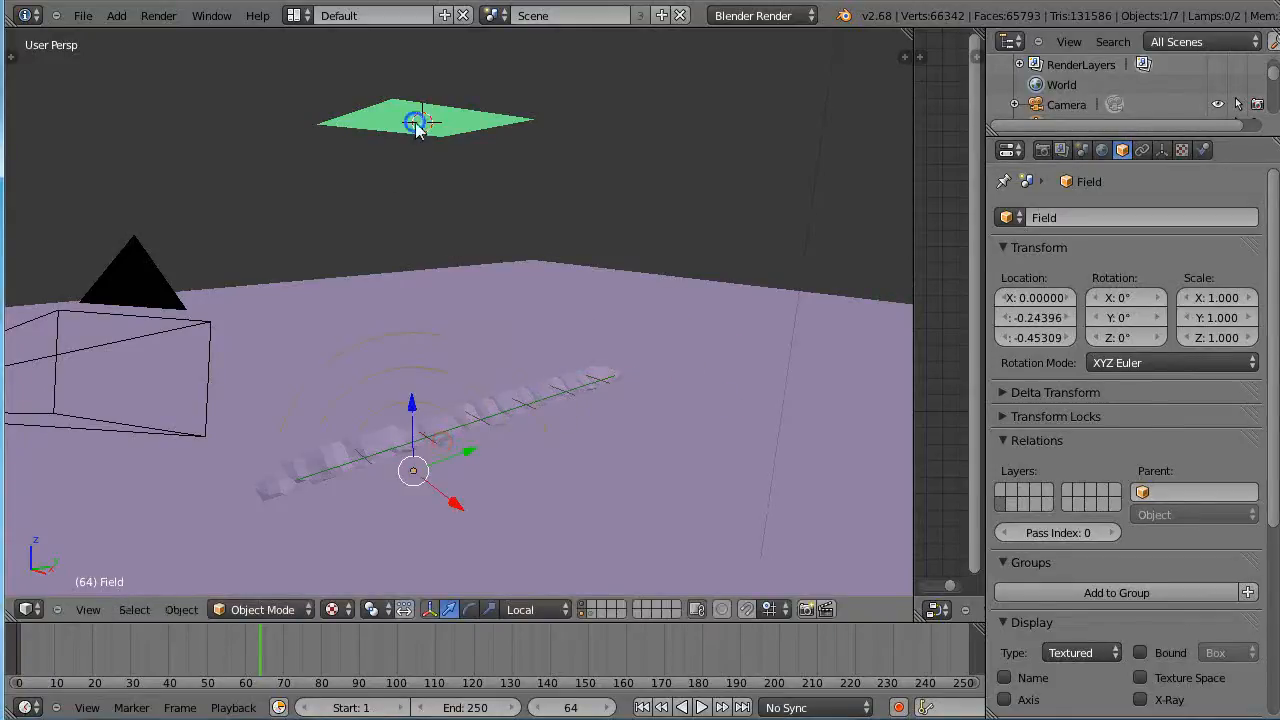
Add ParticleSystem 2 emitting from faces on Plane.002, comparing it with the first system.
{"action": "left_click", "coordinate": [425, 120]}
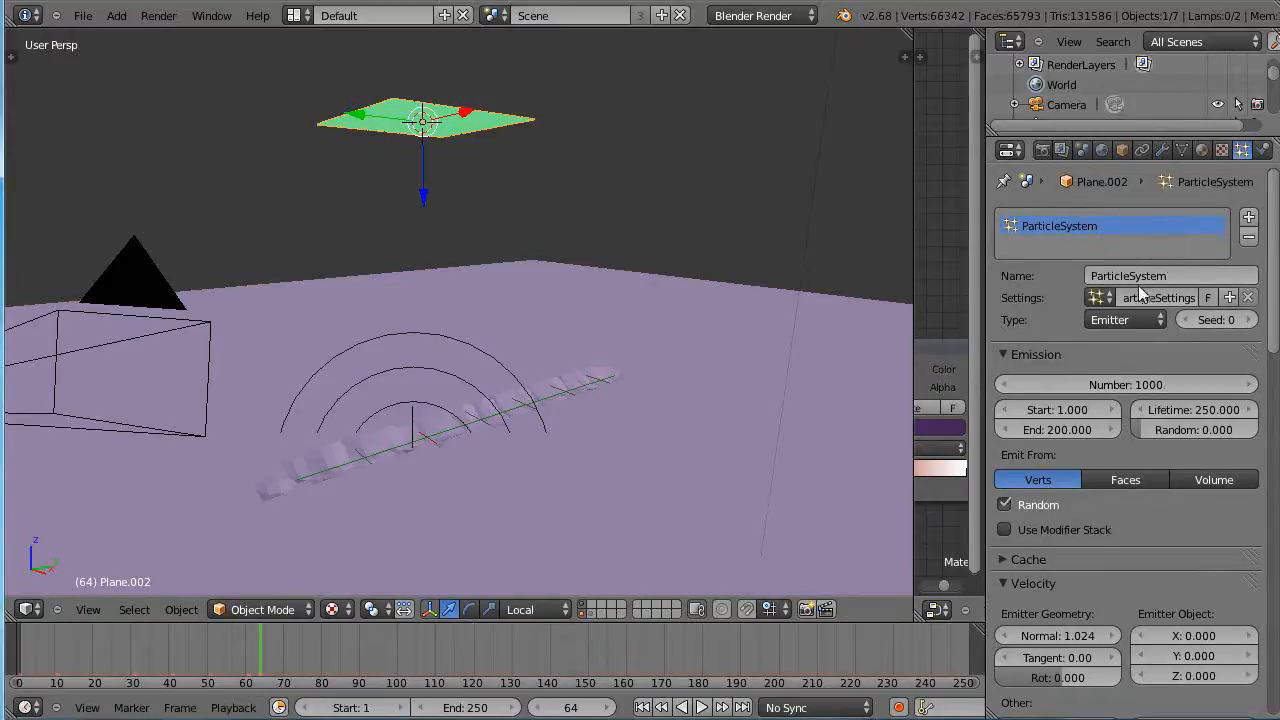
{"action": "left_click", "coordinate": [1248, 217]}
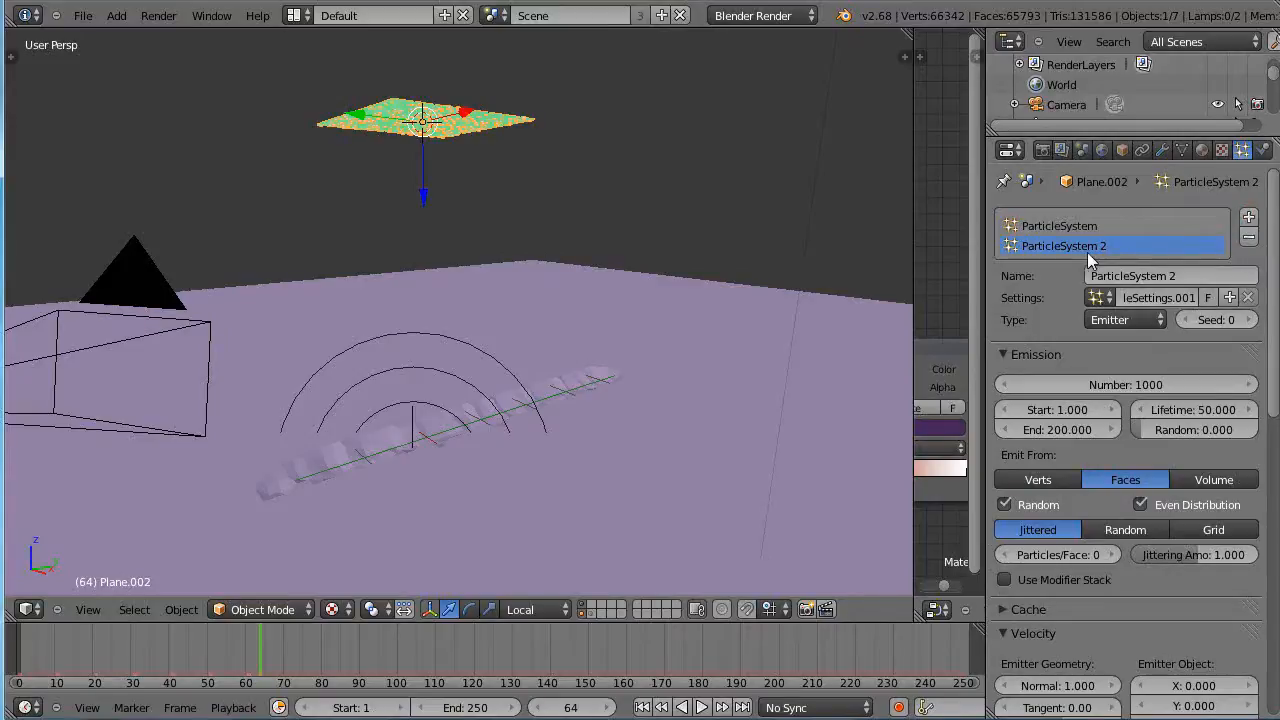
{"action": "left_click", "coordinate": [1059, 225]}
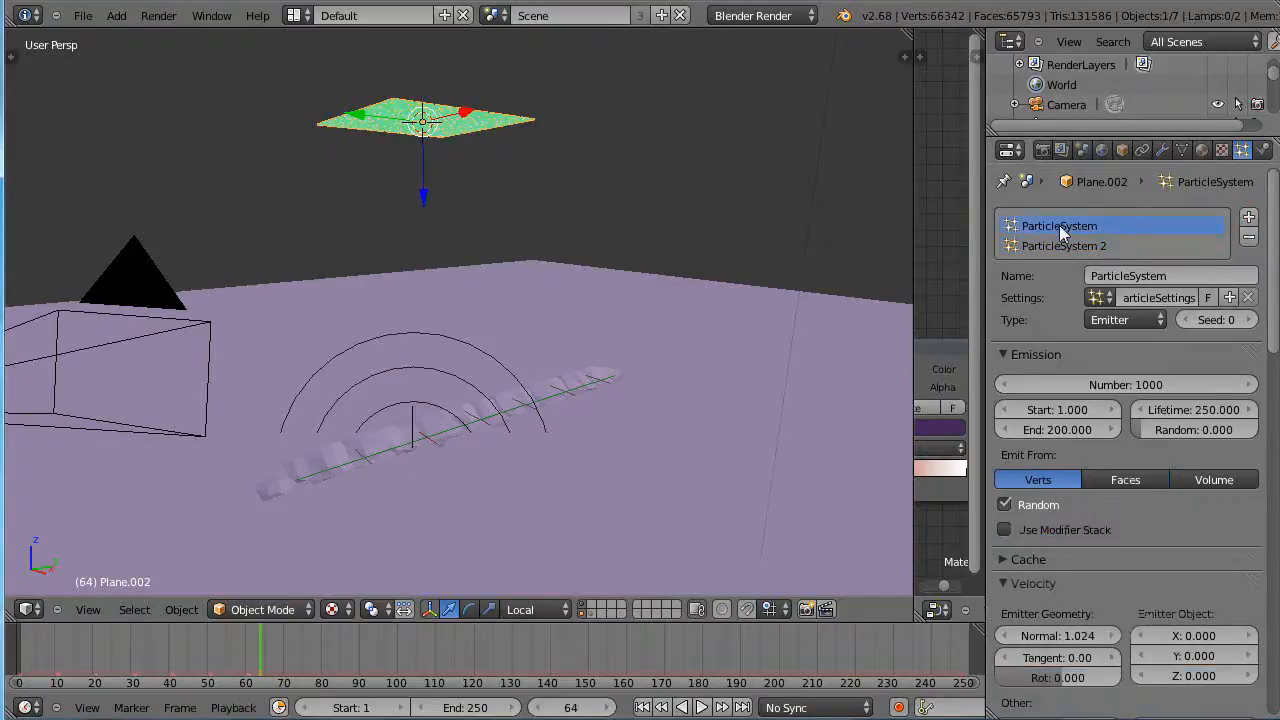
{"action": "left_click", "coordinate": [1124, 319]}
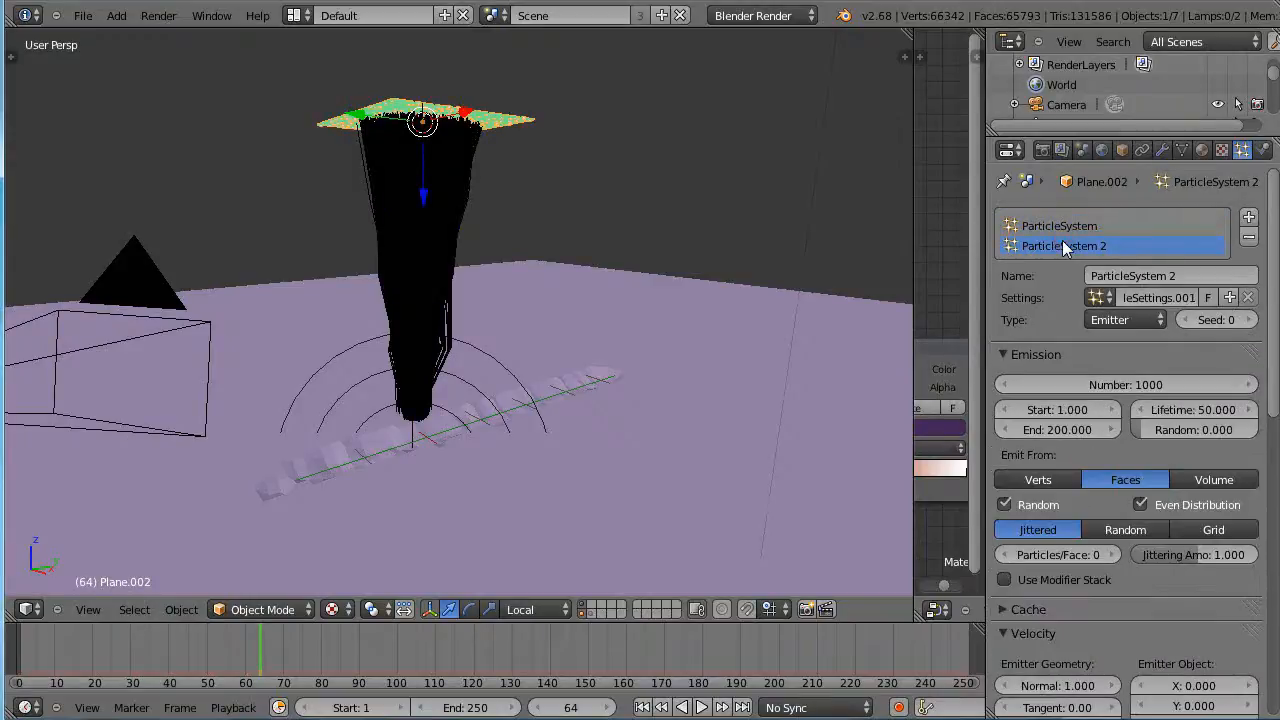
{"action": "mouse_move", "coordinate": [432, 445]}
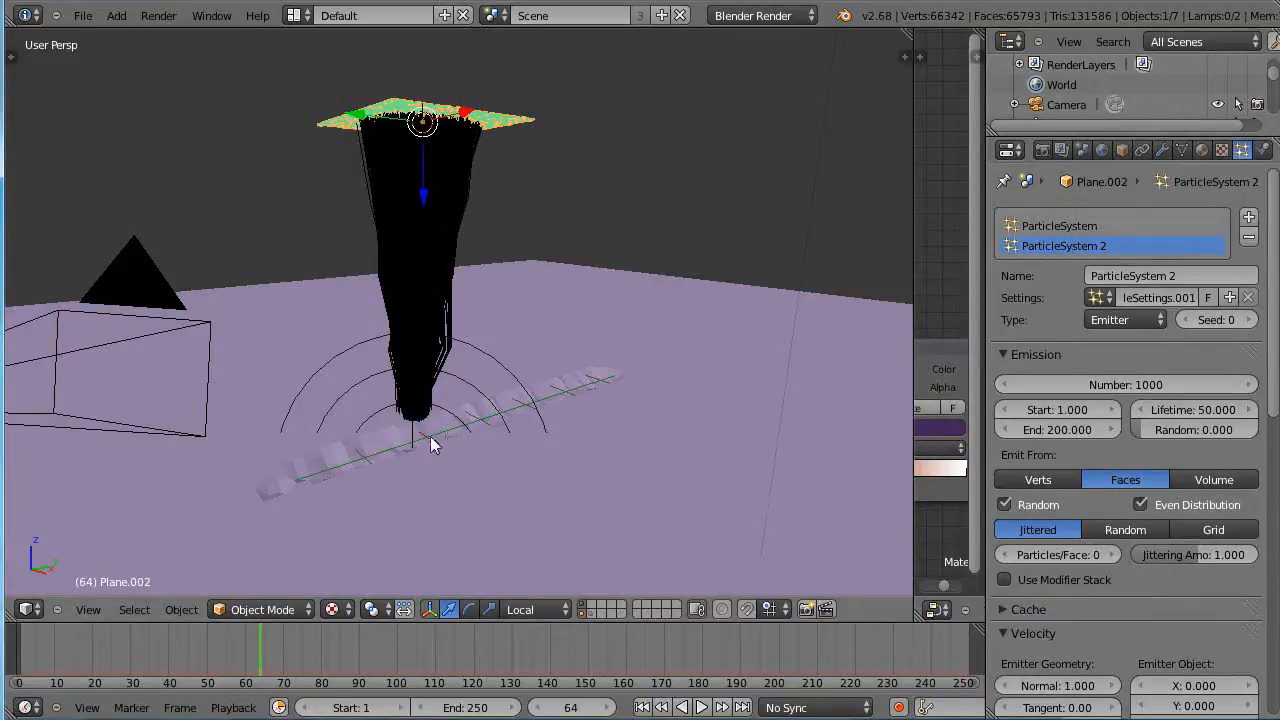
{"action": "mouse_move", "coordinate": [490, 434]}
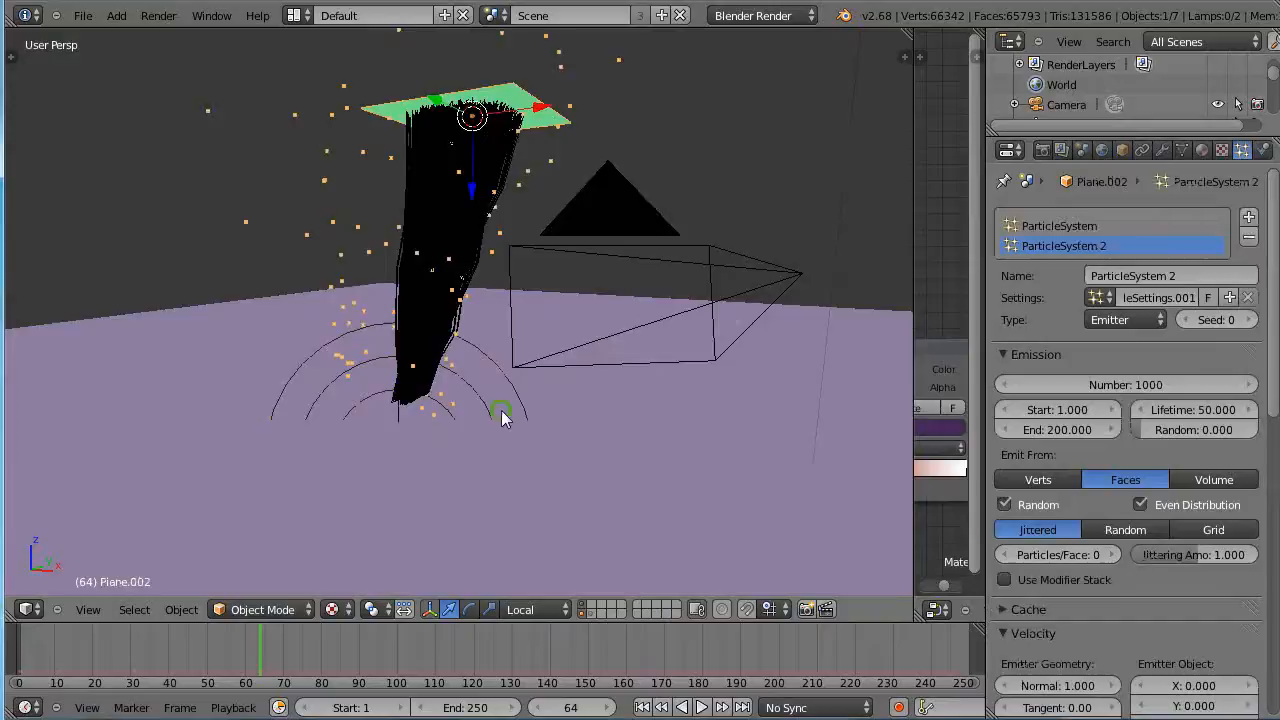
Play the animation and show the brush plane's Dynamic Paint particle-source settings.
{"action": "left_click", "coordinate": [701, 707]}
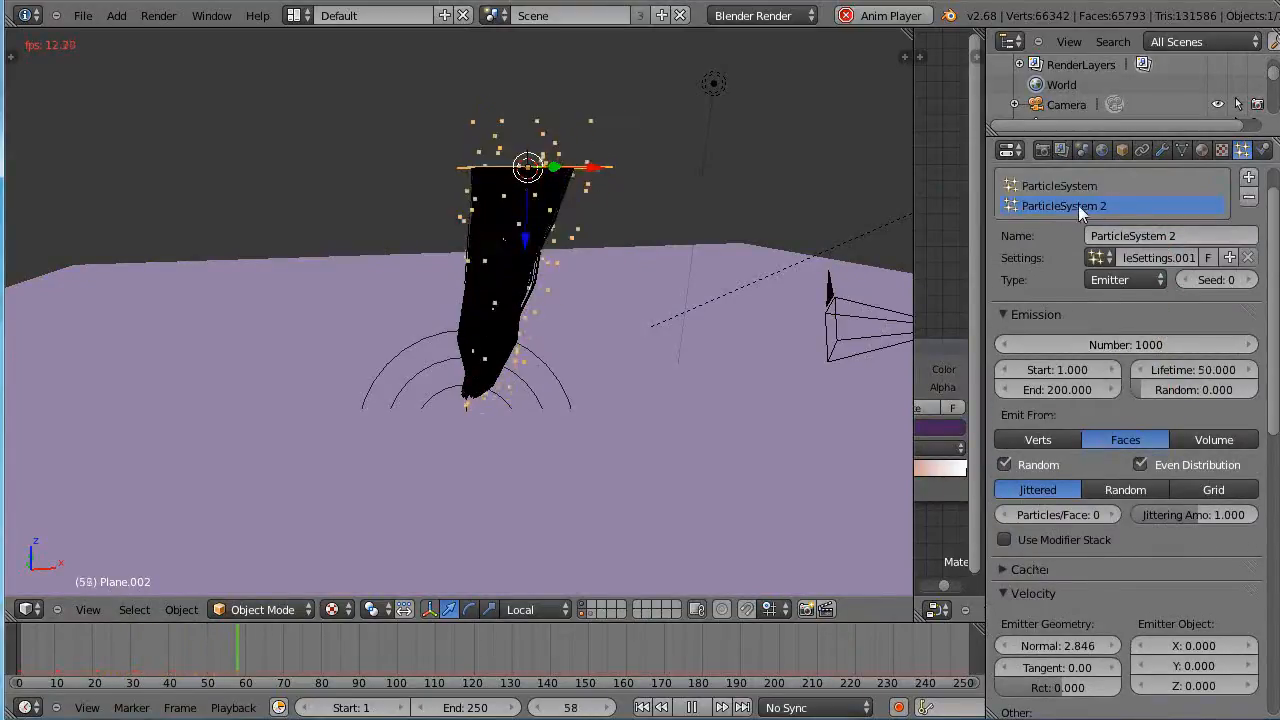
{"action": "left_click", "coordinate": [1242, 150]}
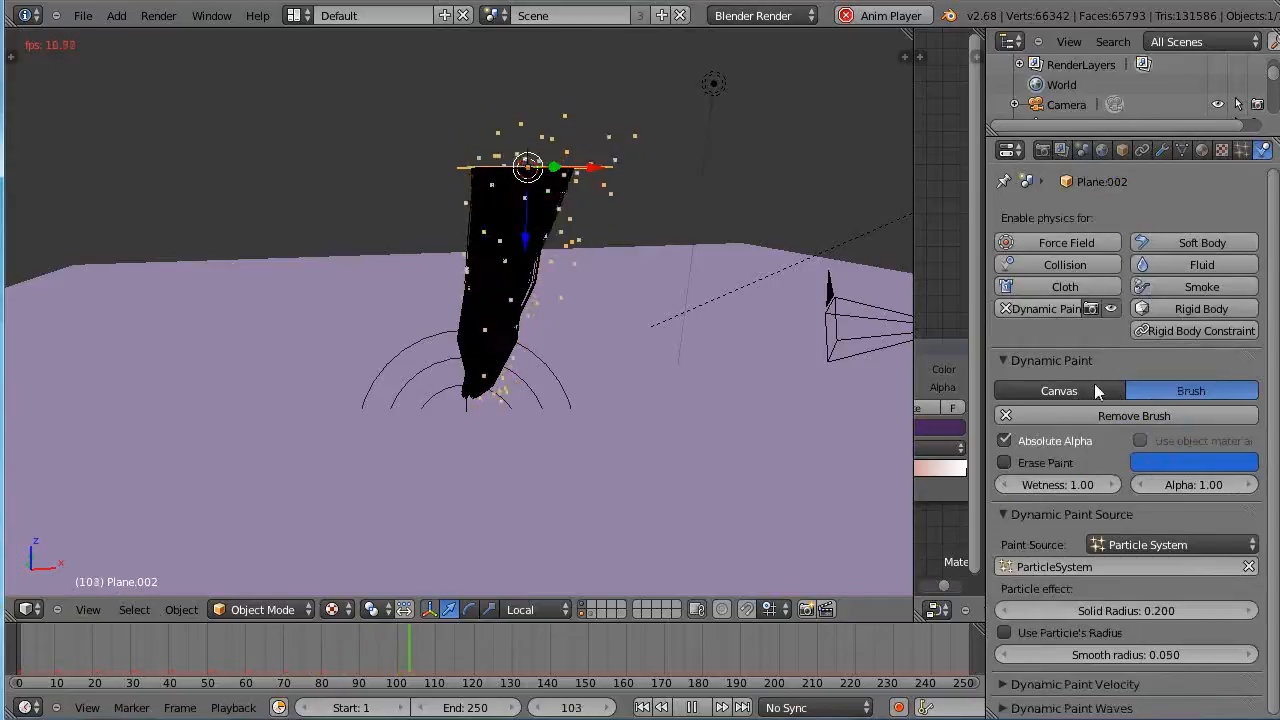
Set the hair particle system's emission number to 125 strands.
{"action": "left_click", "coordinate": [1125, 566]}
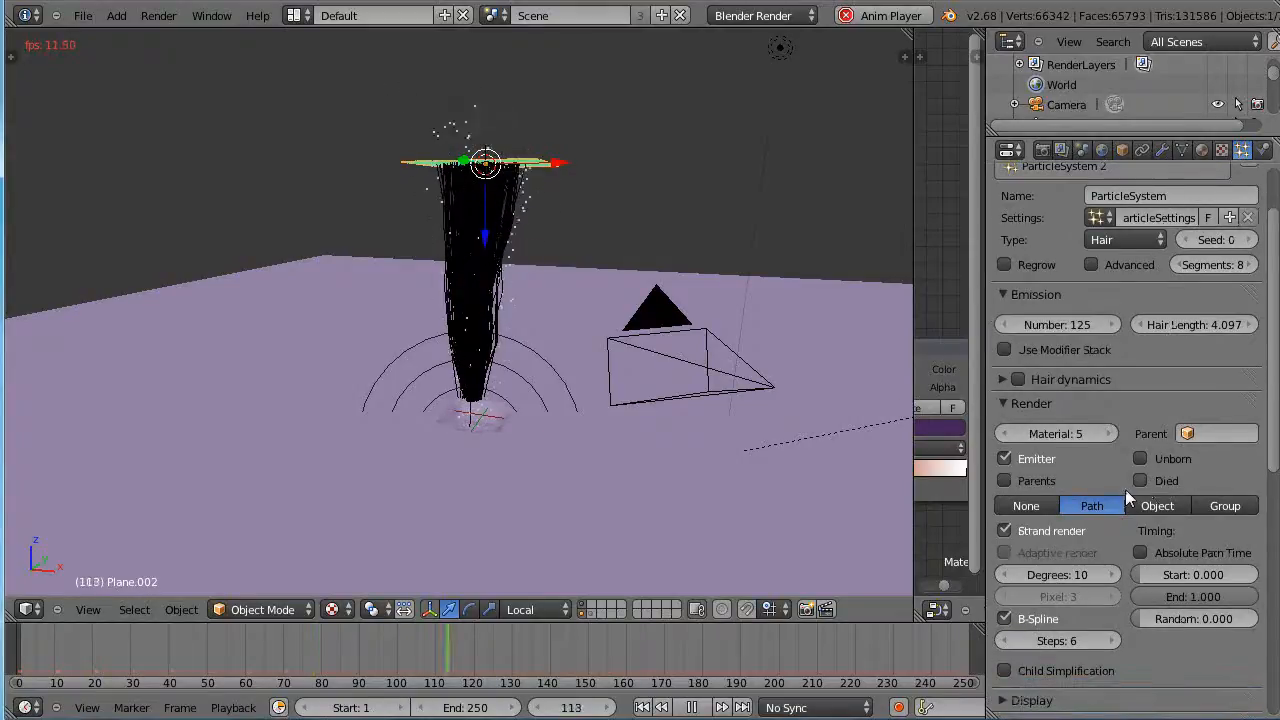
Select the force field and drag it sideways along X during playback.
{"action": "left_click", "coordinate": [1018, 379]}
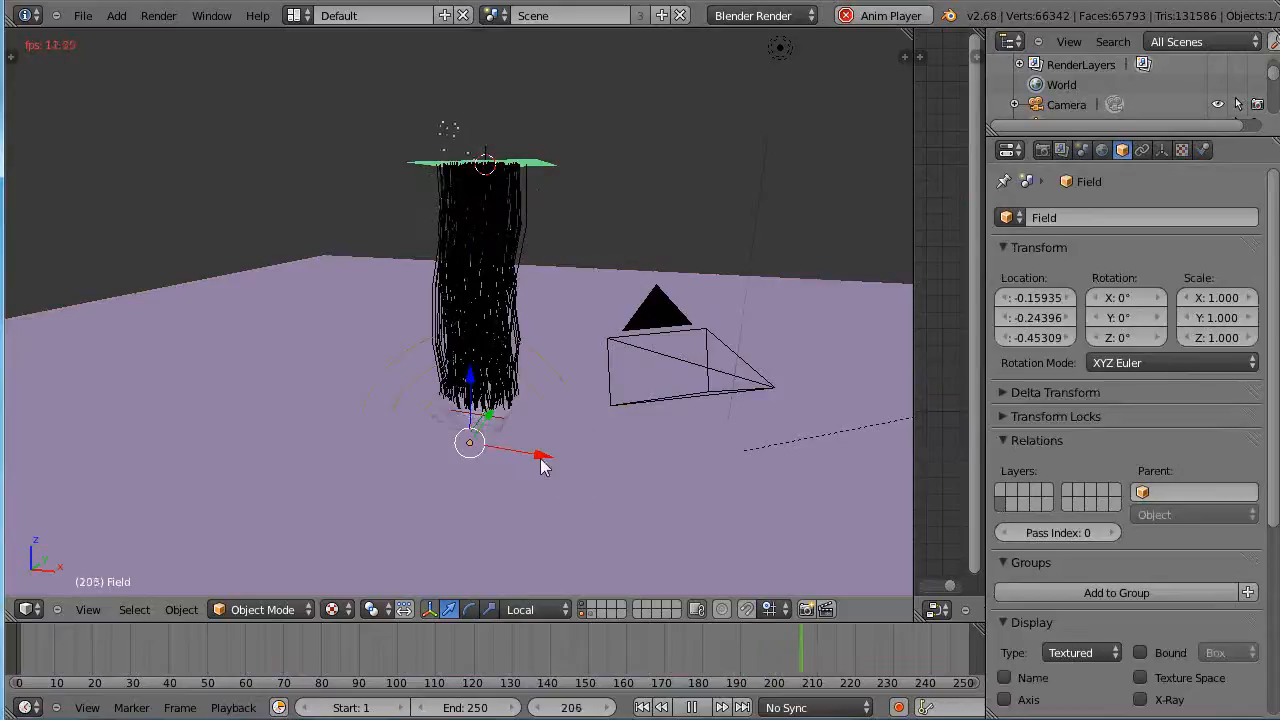
{"action": "left_click_drag", "start_coordinate": [543, 458], "coordinate": [470, 460]}
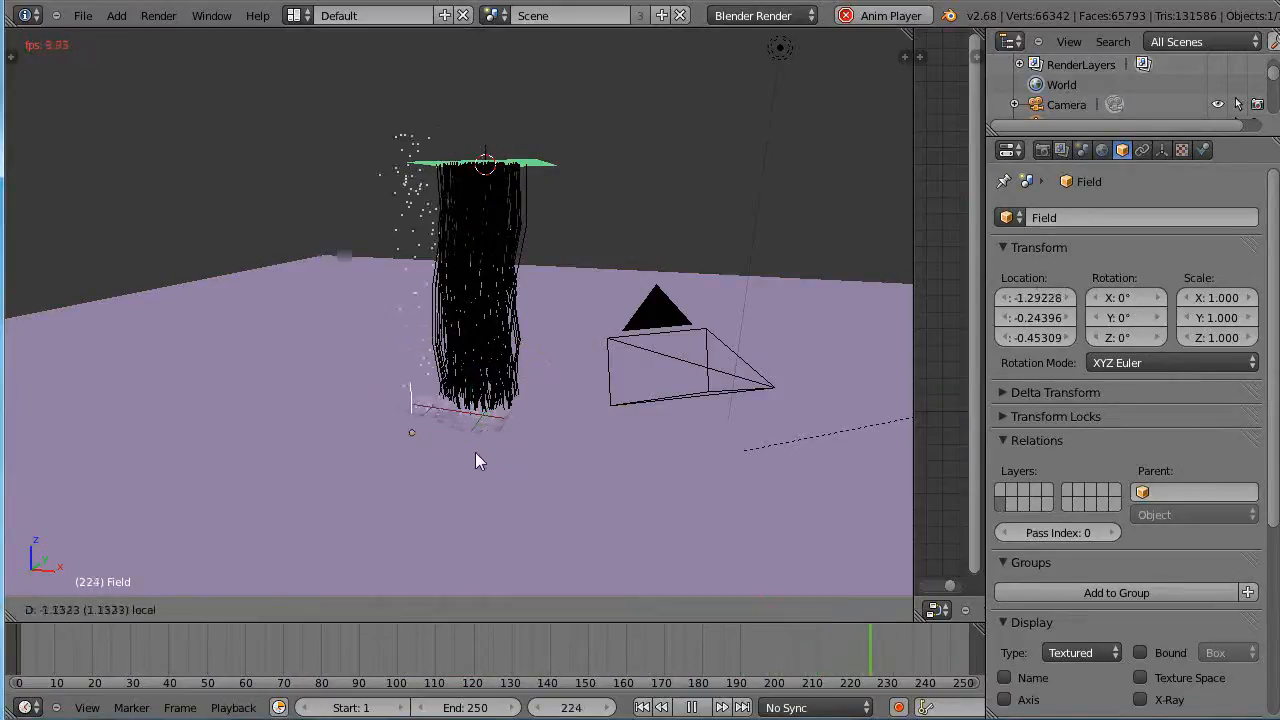